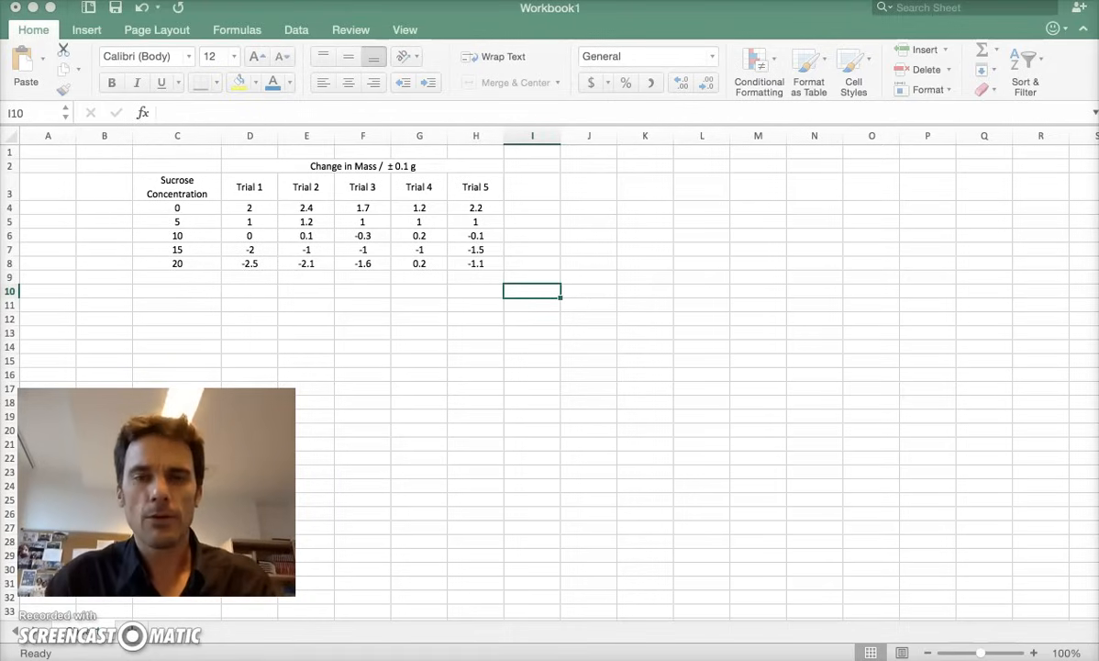
mouse_move(467, 401)
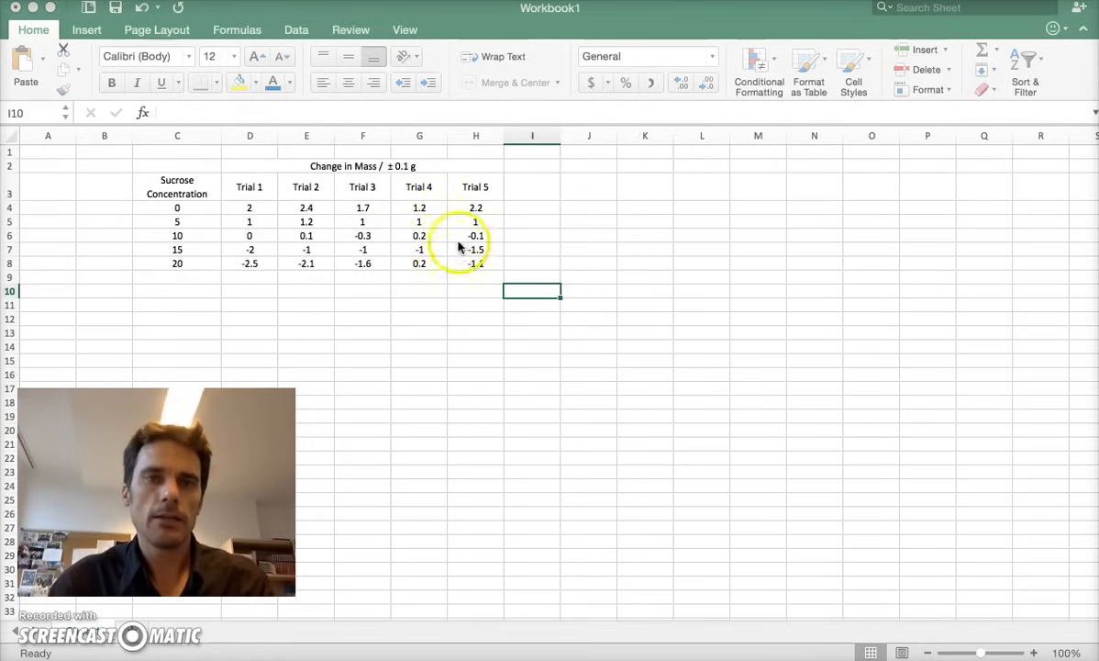
mouse_move(436, 282)
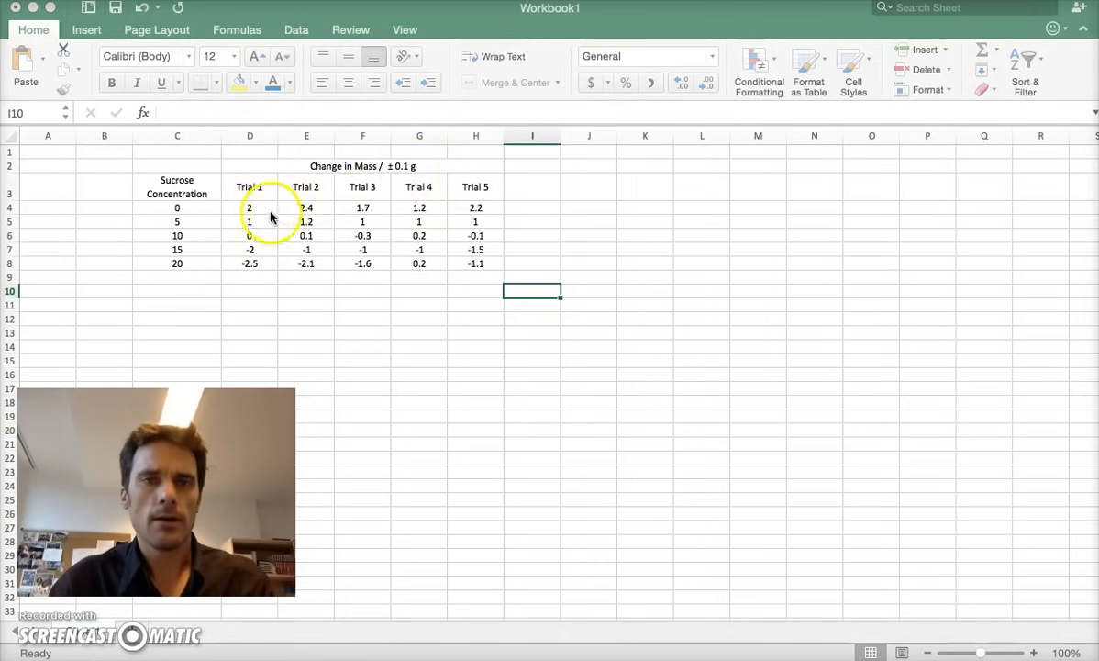
- Increase decimals on trial values D4:H8 to one place, then select cell I3
left_click(250, 206)
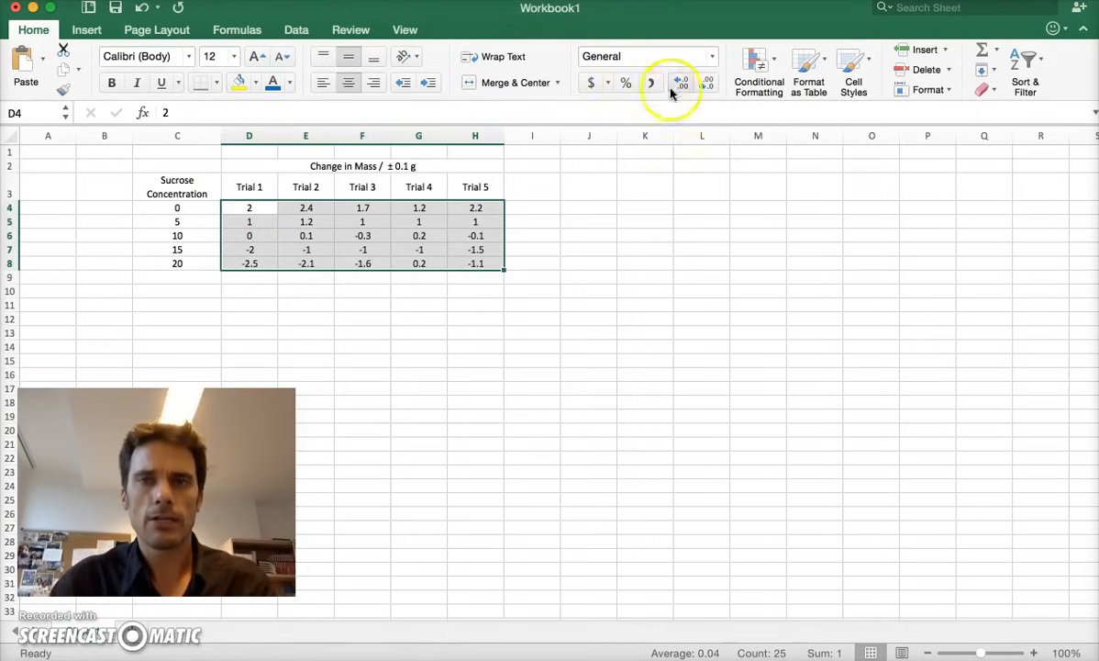
left_click(681, 83)
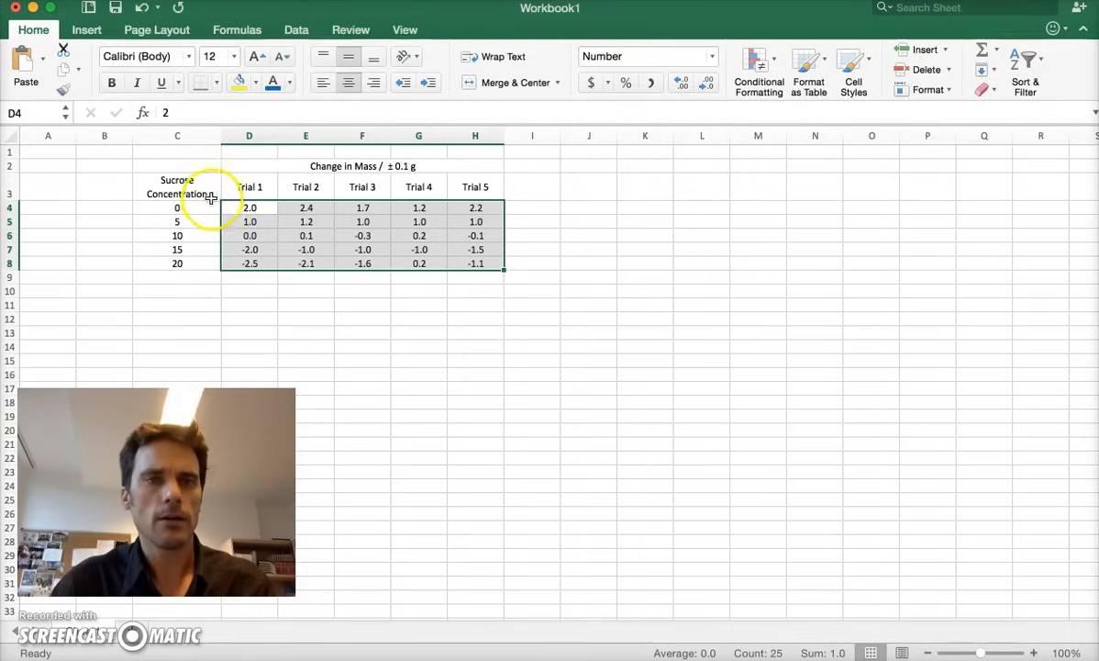
mouse_move(537, 207)
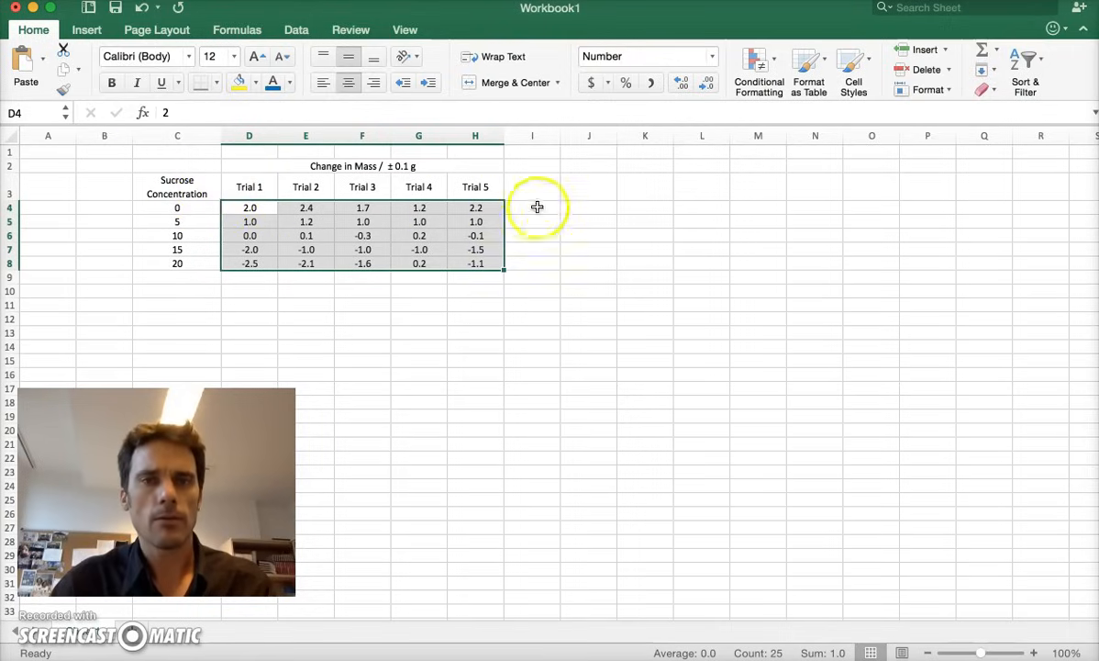
left_click(532, 187)
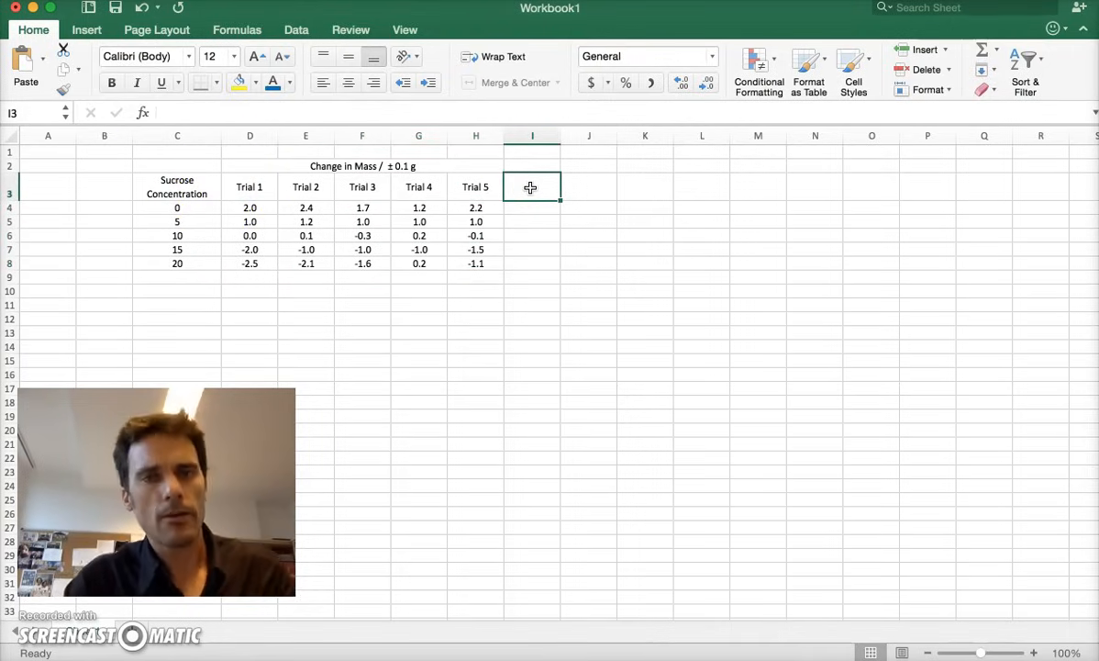
- Head I3 'Average' and fill =AVERAGE(D4:H4) down to I8 (1.9, 1.0, 0.0, -1.3, -1.4)
type("A")
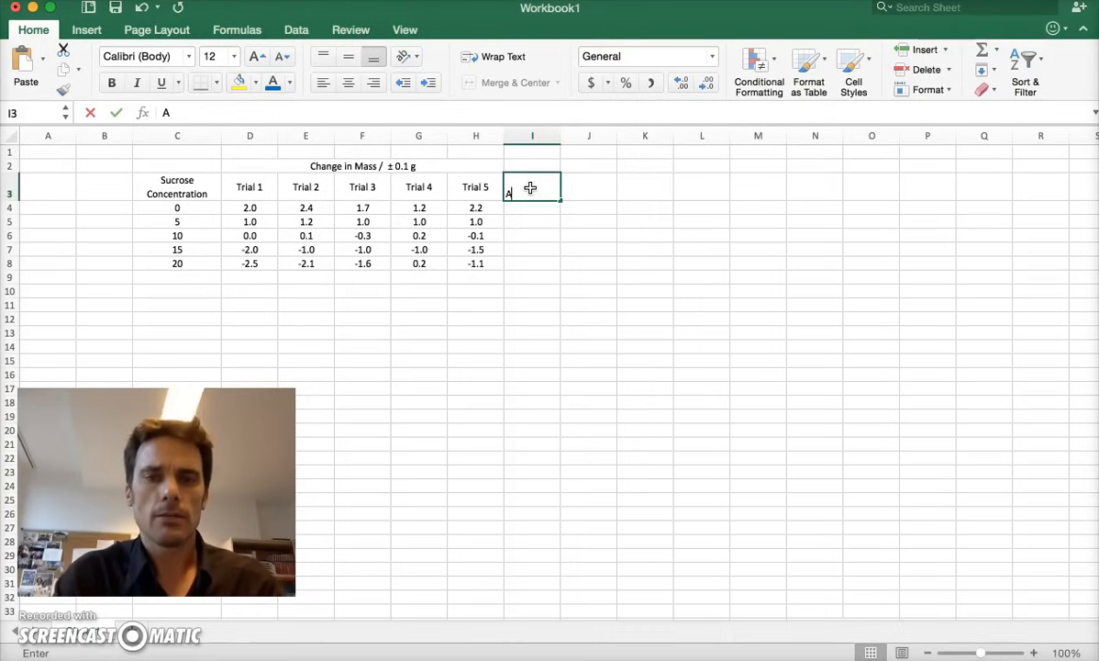
type("verage")
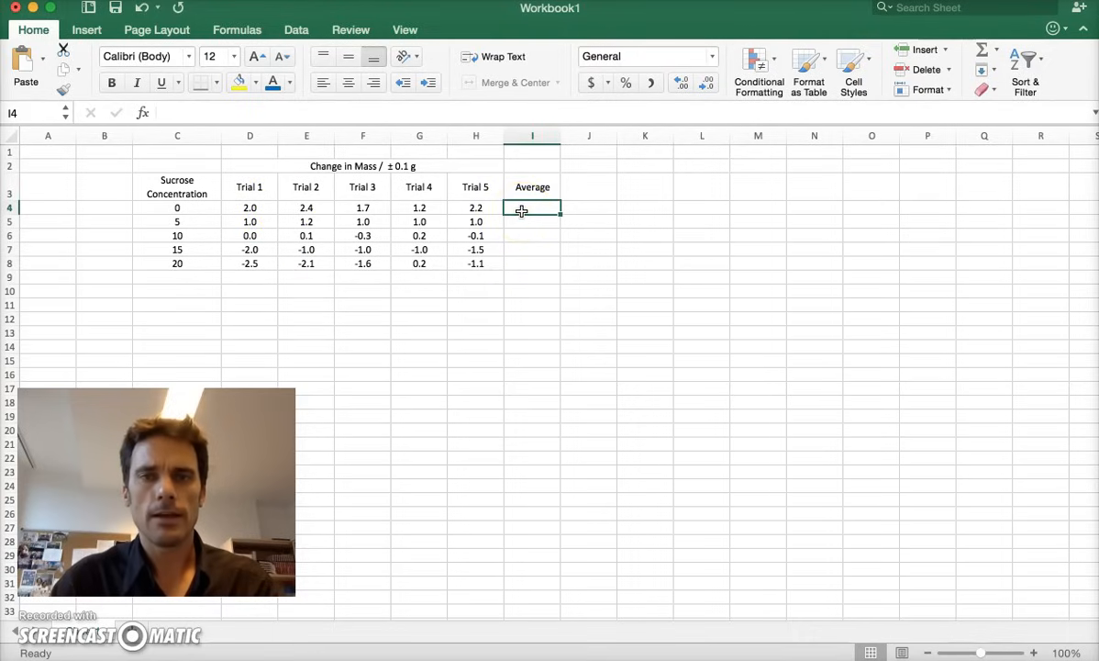
type("=")
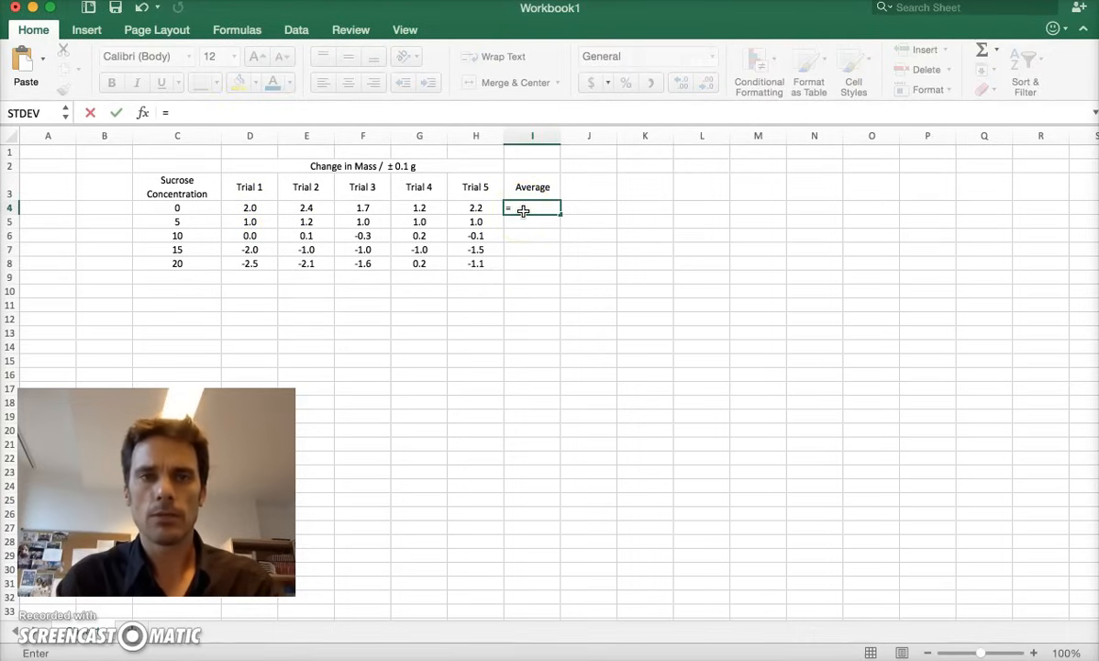
type("av")
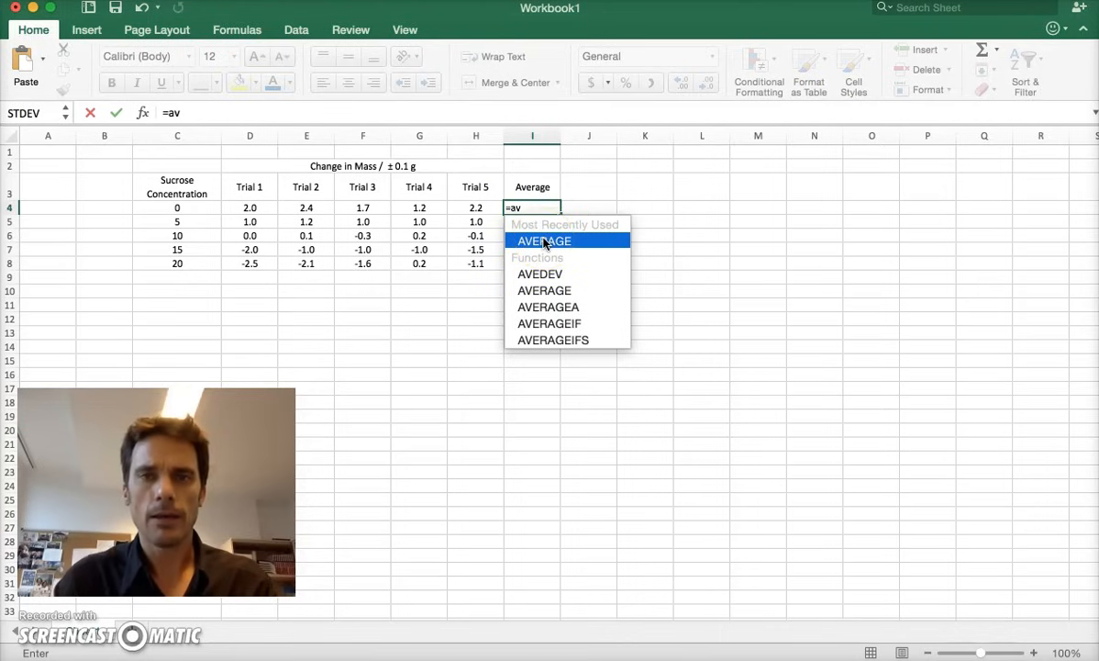
type("erage(")
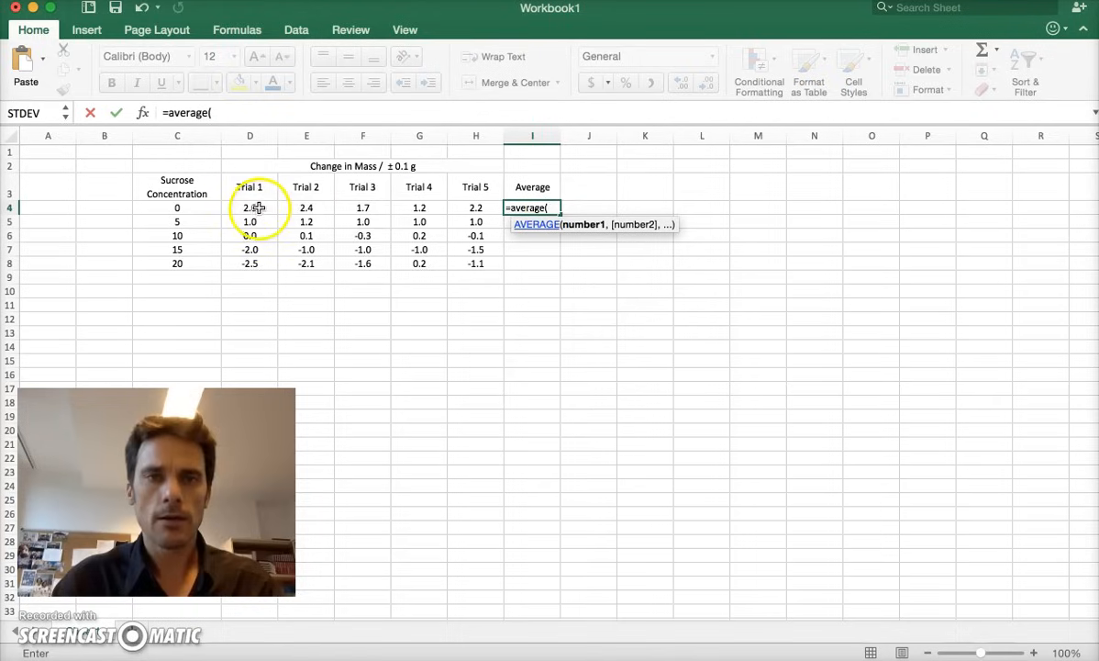
left_click_drag(250, 207, 475, 208)
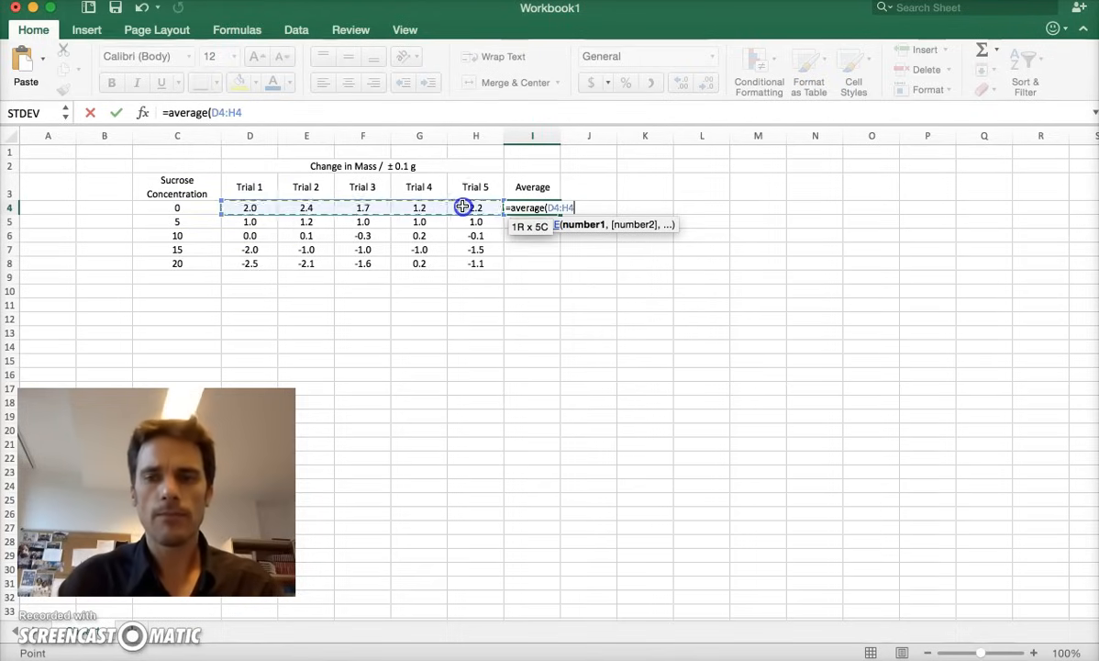
key("Return")
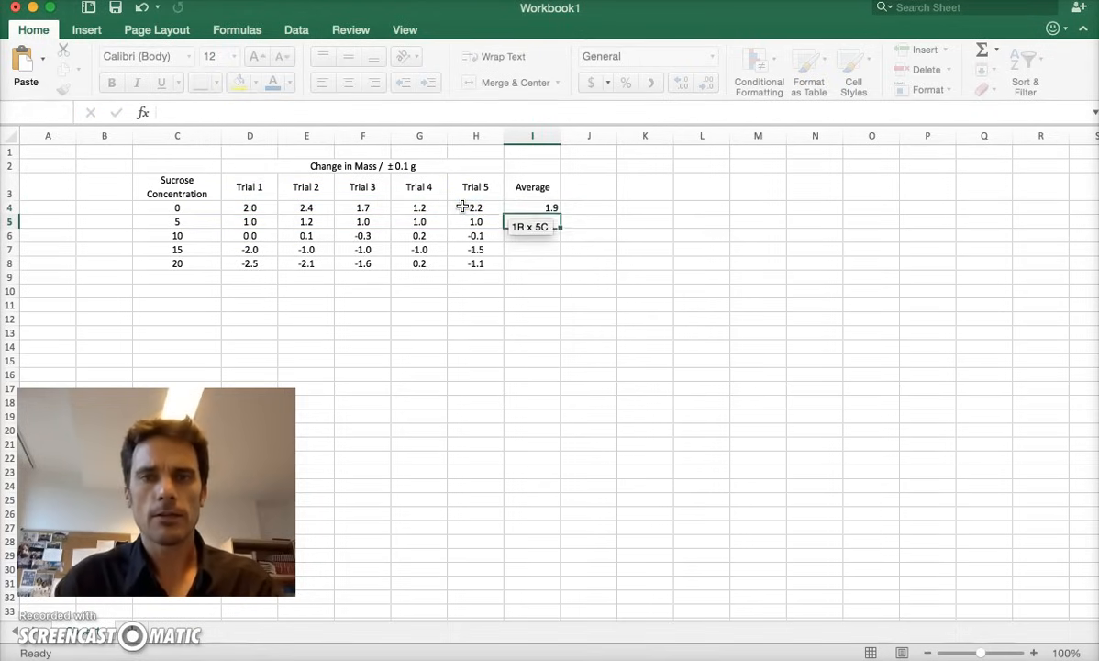
left_click(532, 207)
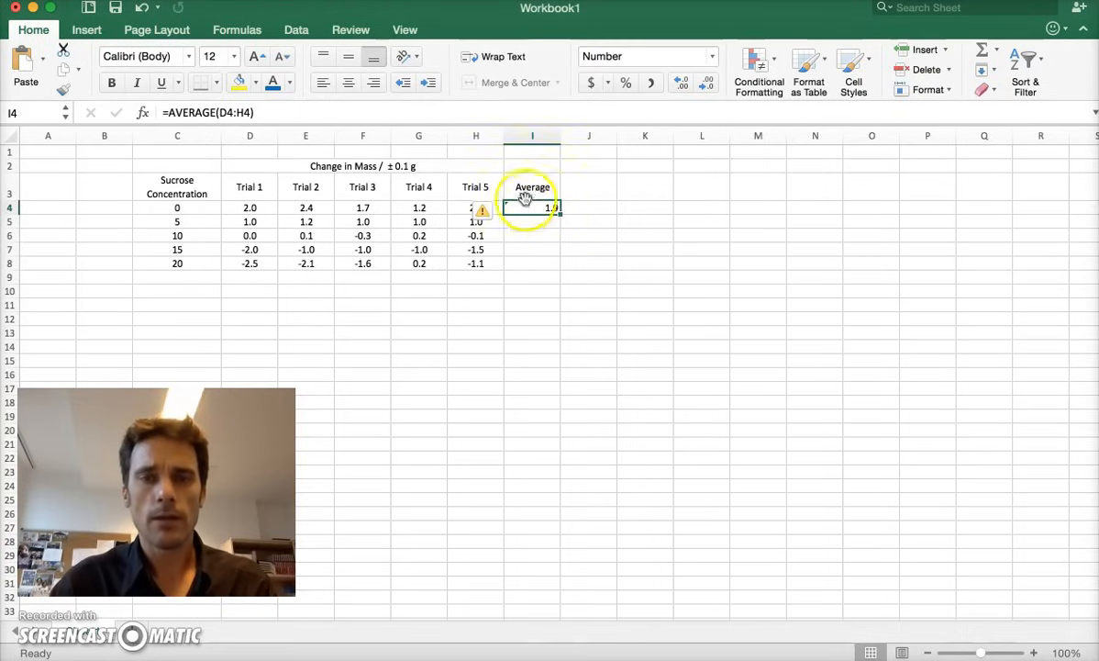
left_click_drag(532, 207, 561, 256)
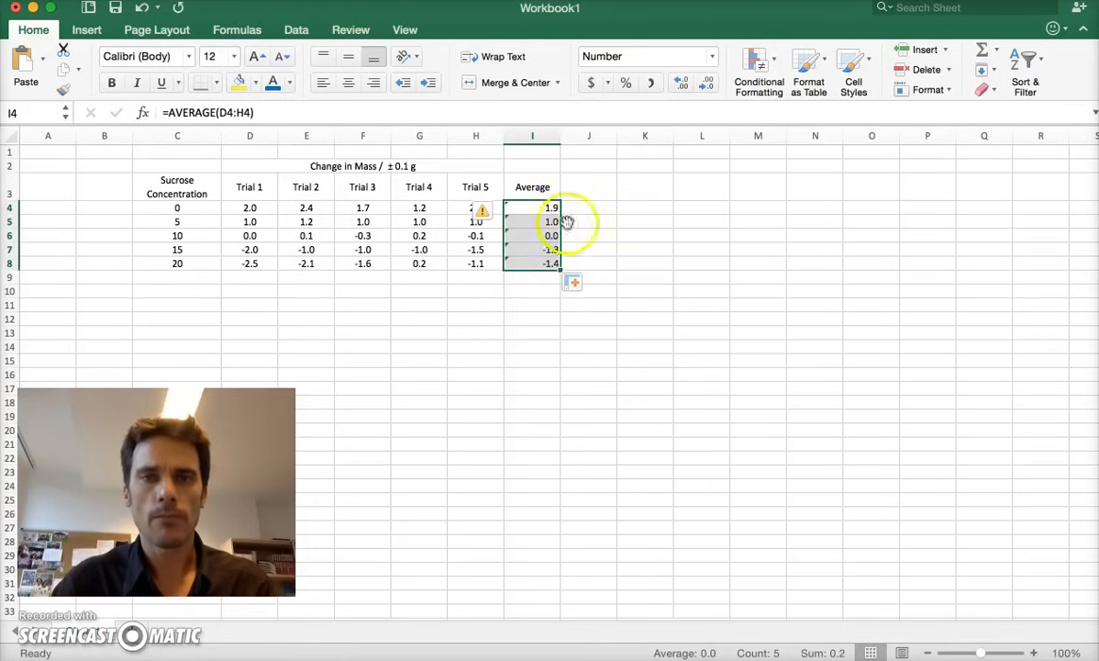
mouse_move(584, 197)
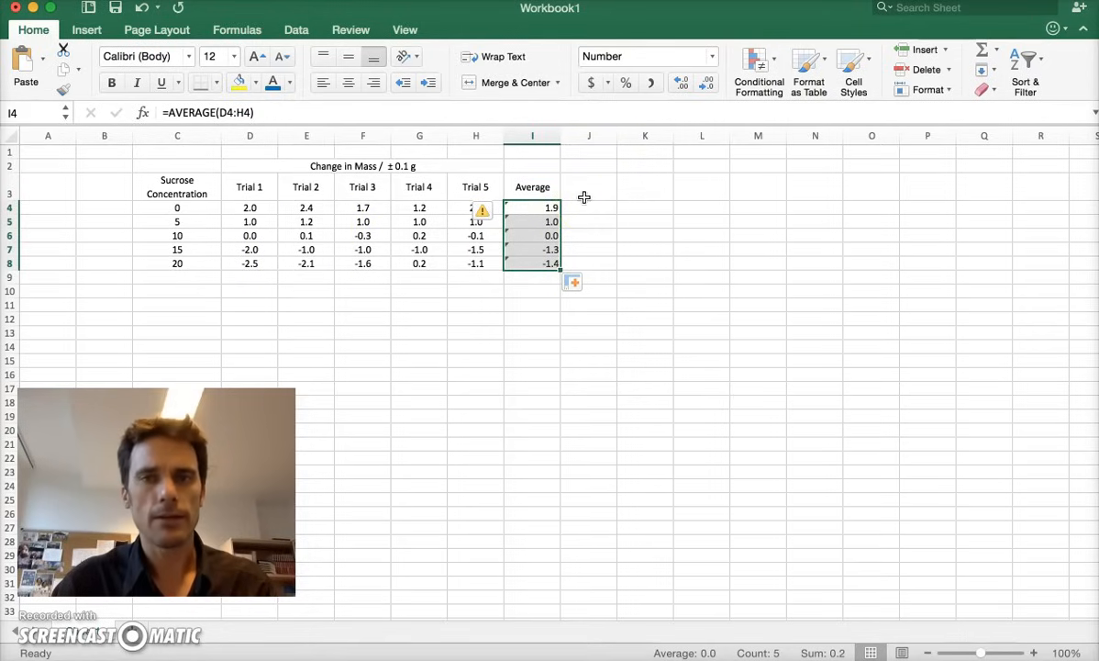
left_click(588, 186)
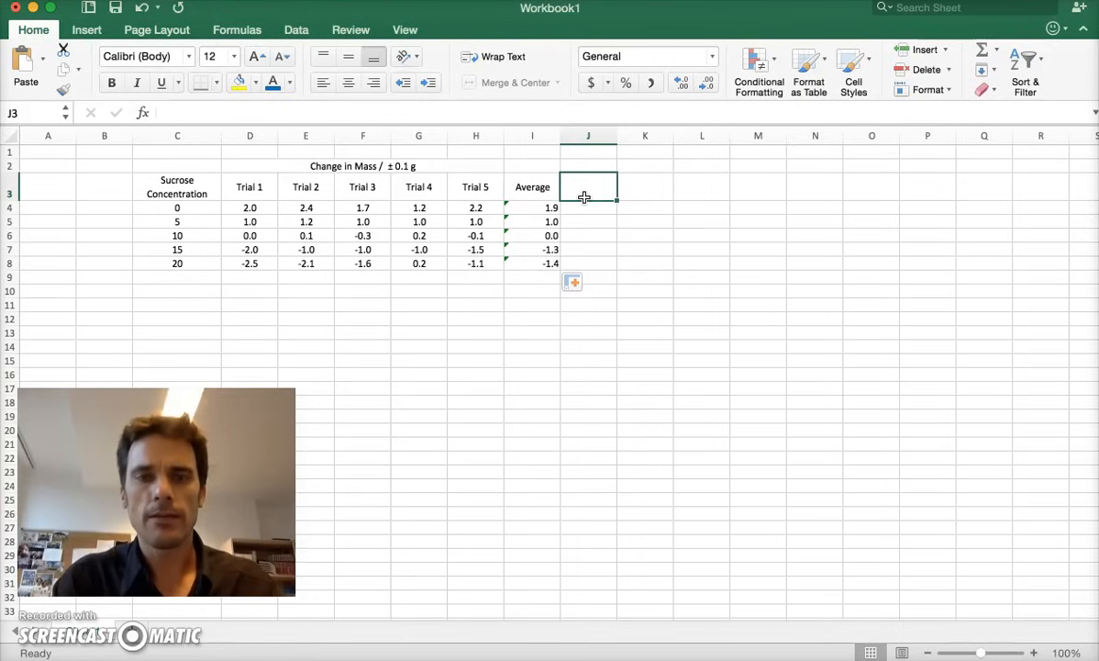
- Enter the 'Standard Deviation' column heading in J3
type("s")
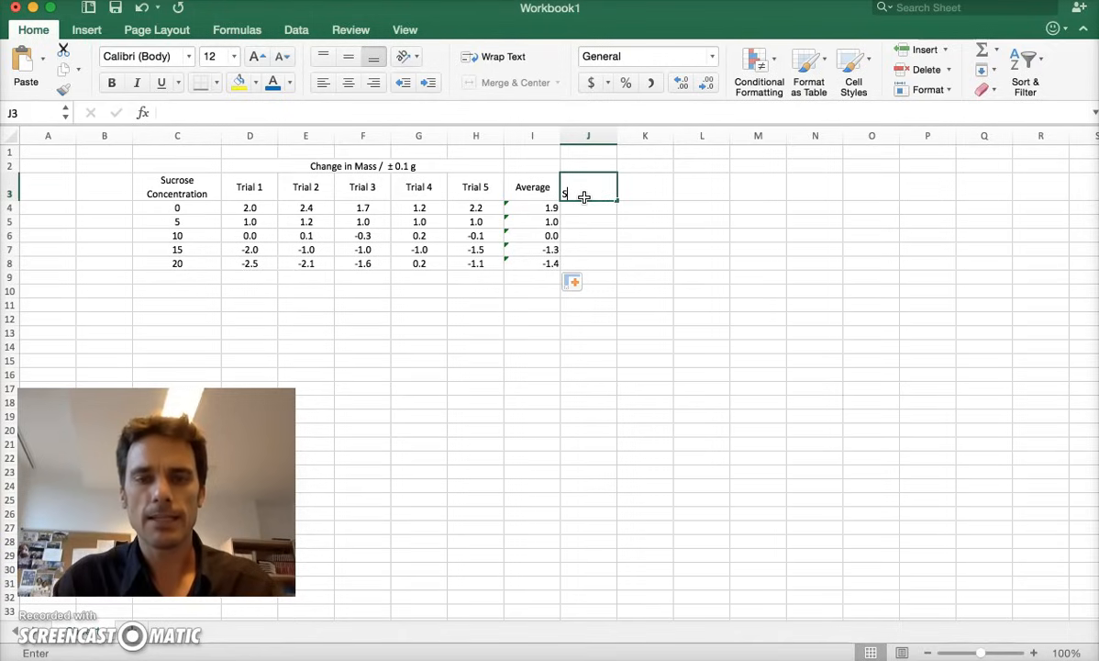
type("tandard Deviatio")
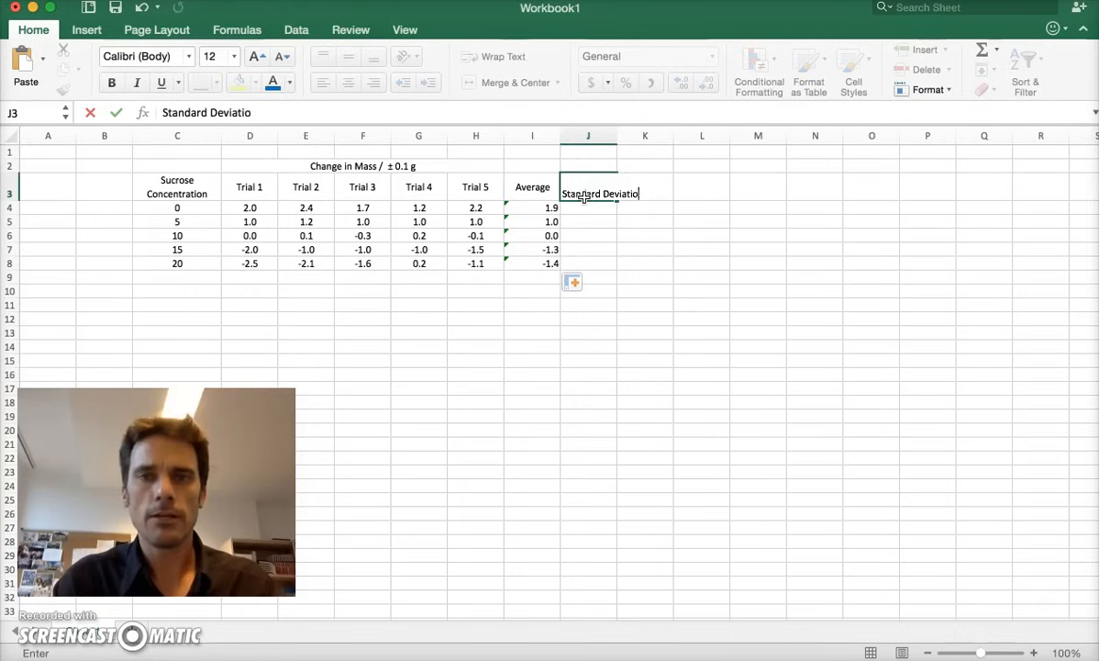
key("Return")
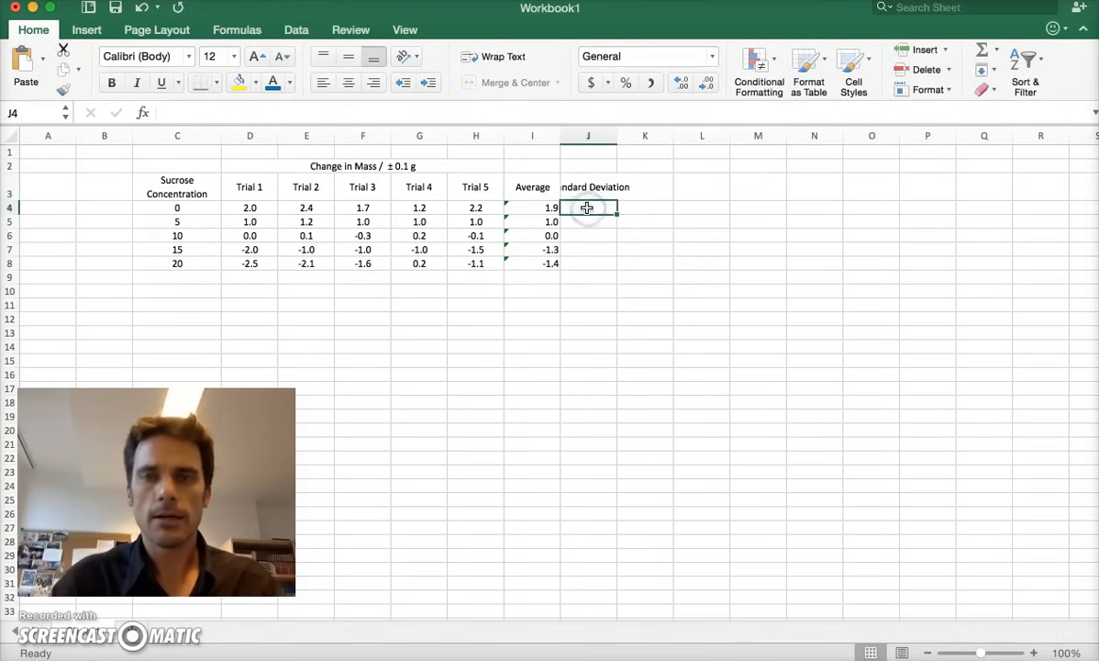
type("=I3")
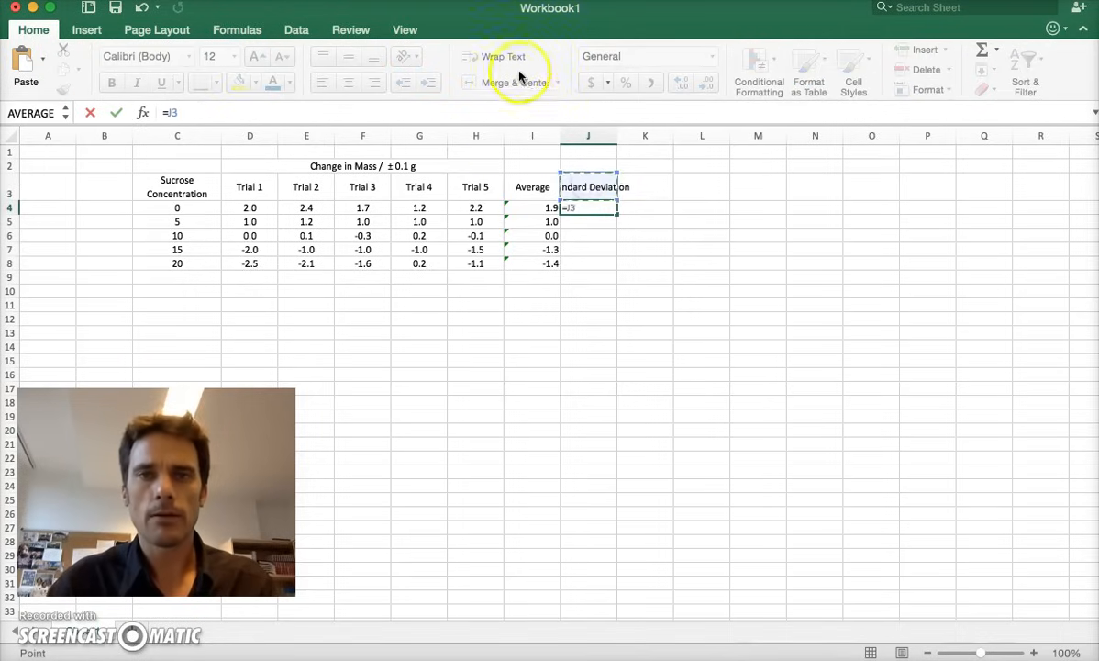
key("Return")
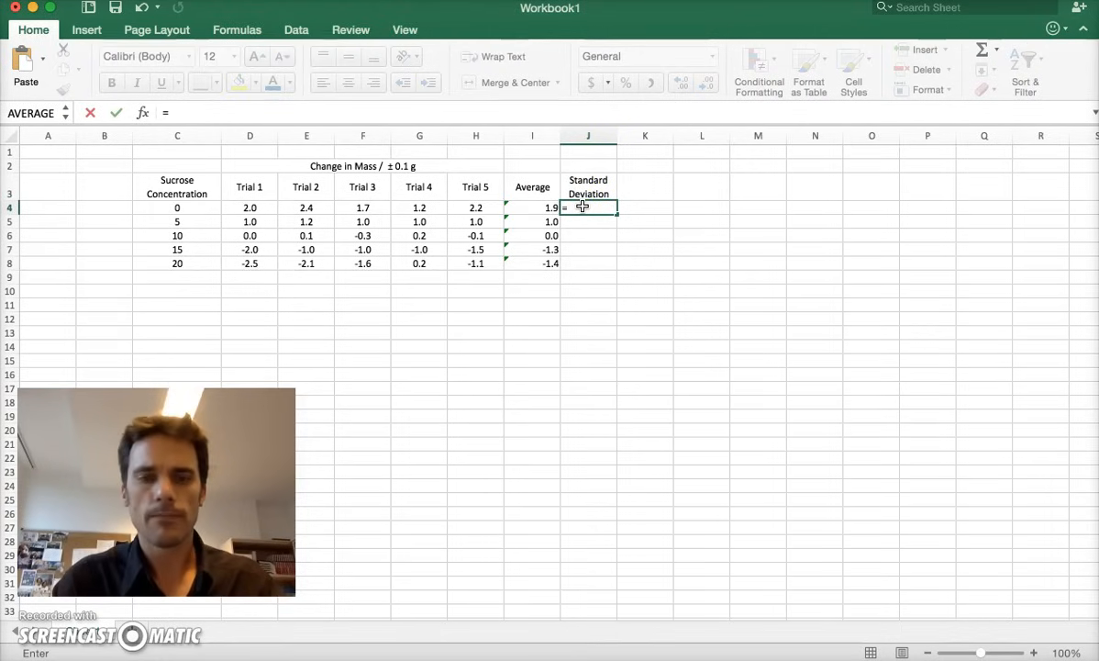
- Enter =STDEV(D4:H4) in J4 and show it to one decimal as 0.5
type("std")
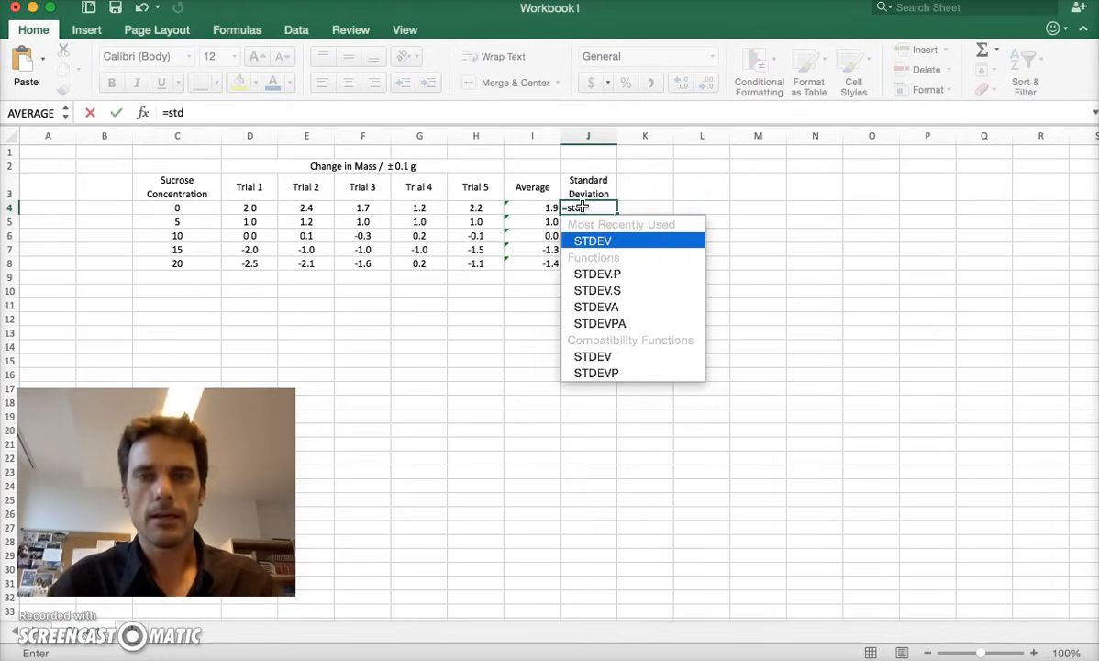
mouse_move(597, 273)
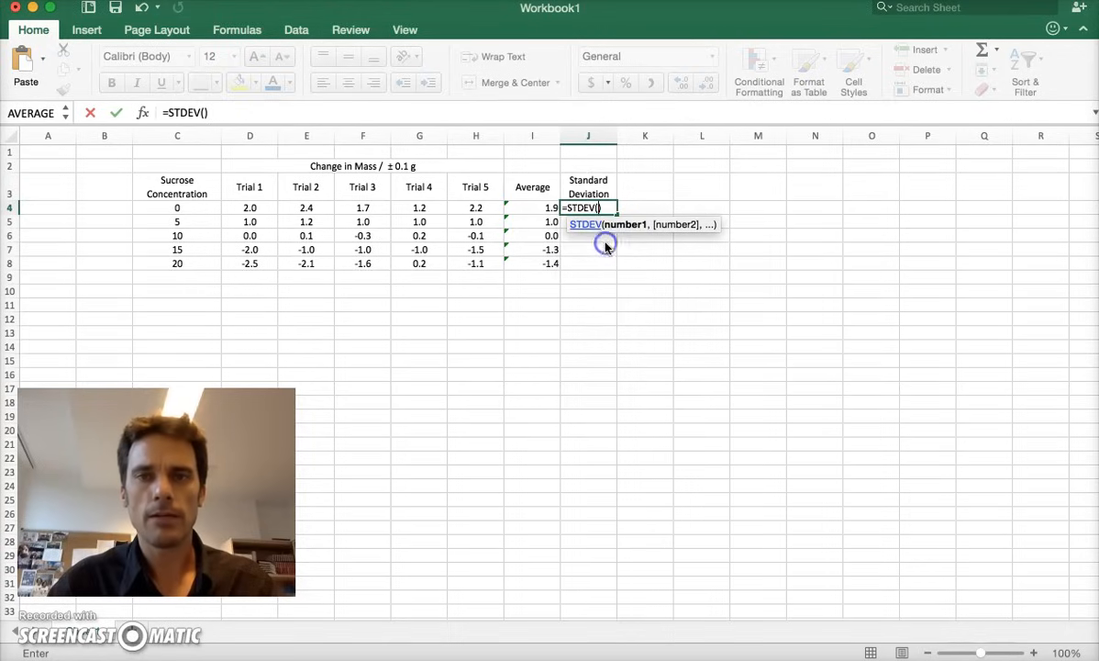
left_click_drag(250, 207, 420, 221)
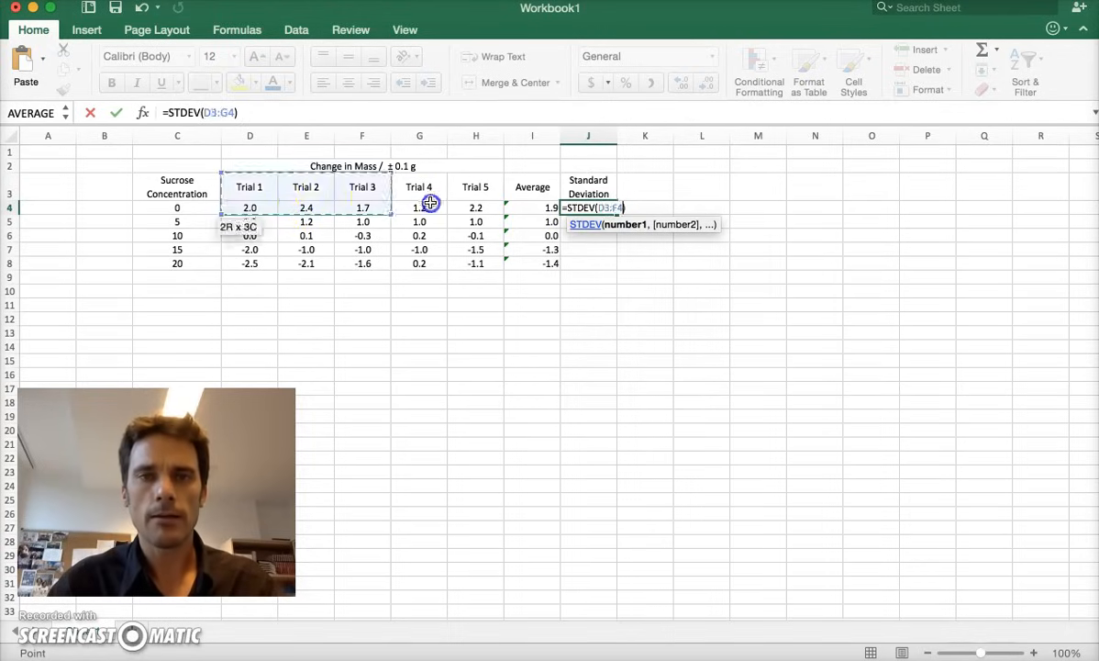
key("Return")
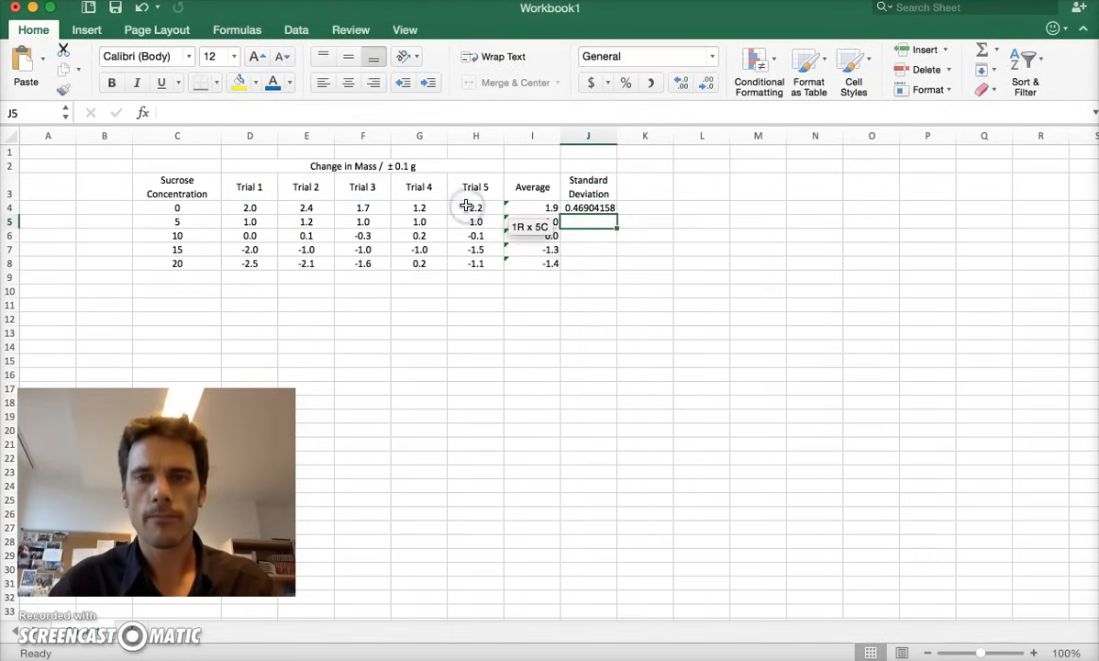
left_click(589, 208)
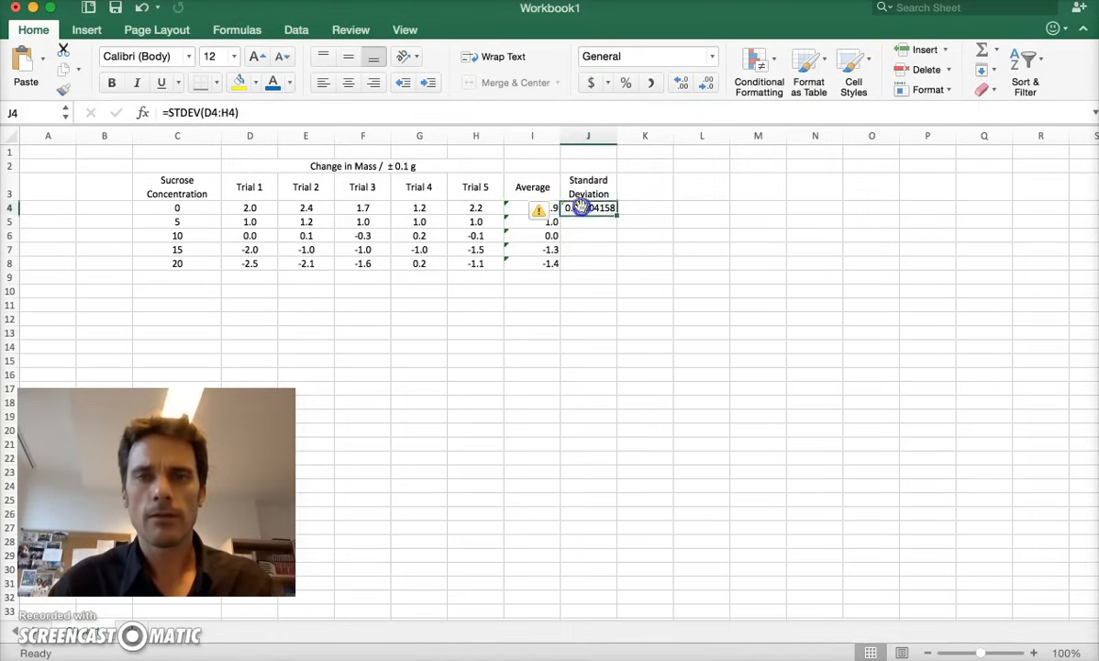
left_click(682, 83)
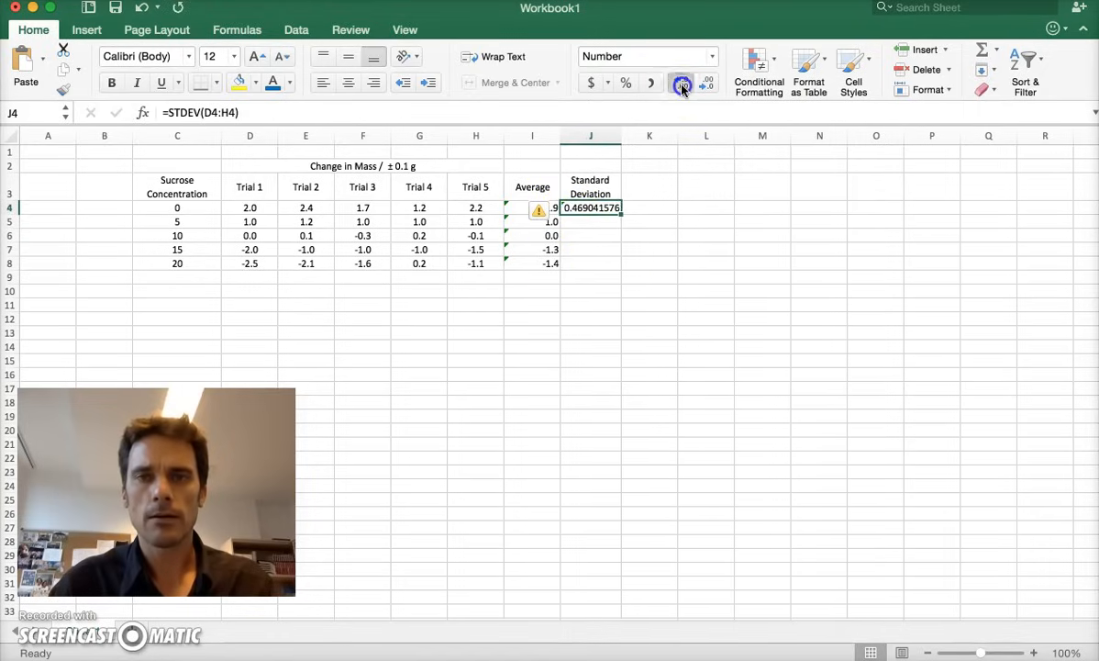
left_click(708, 84)
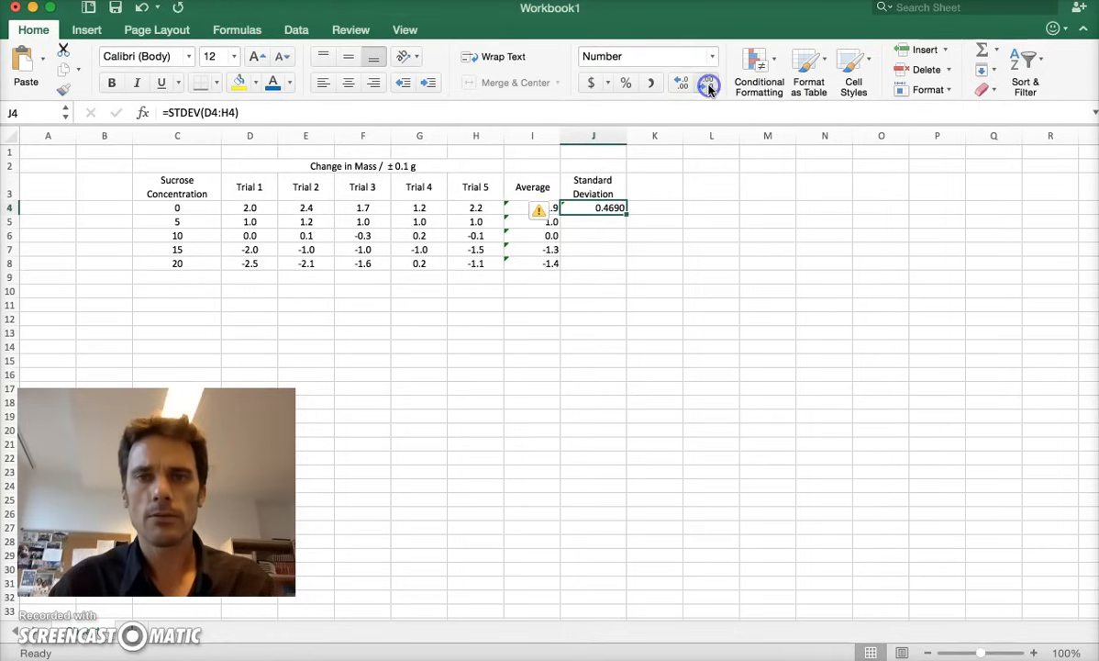
left_click(682, 82)
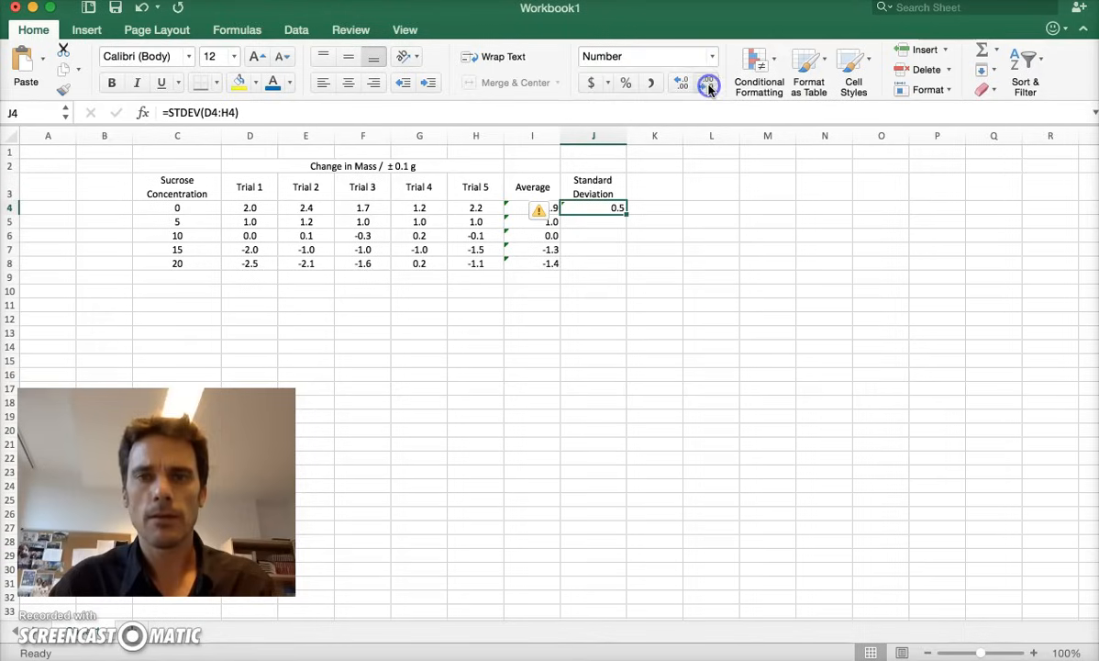
mouse_move(606, 236)
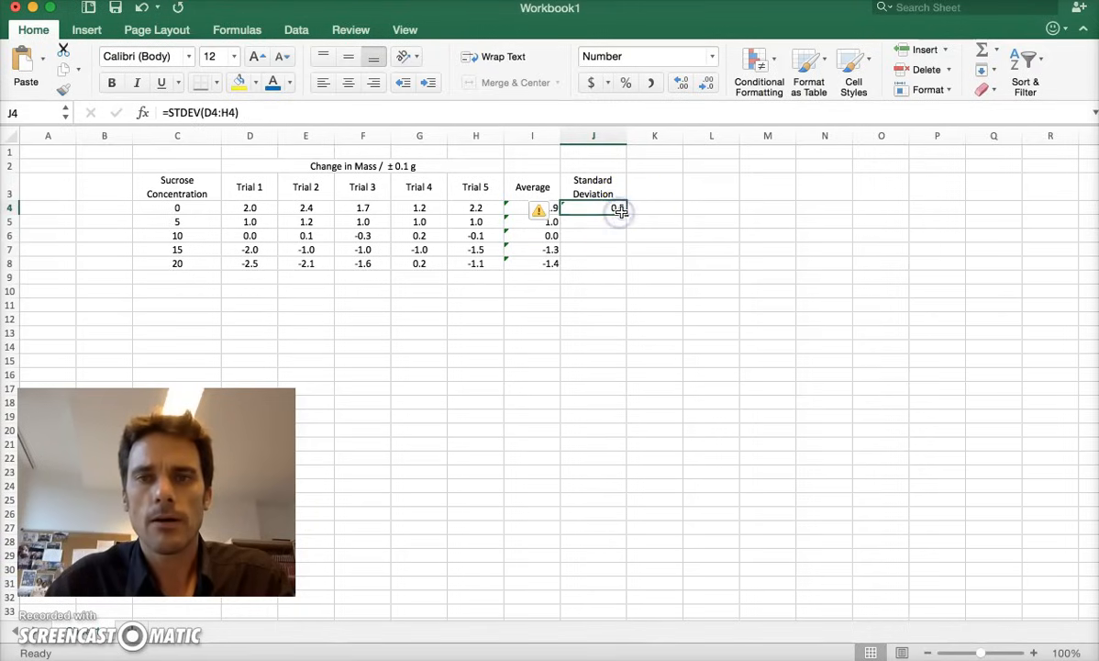
- Fill J4's deviation formula down to J8, giving 0.5, 0.1, 0.2, 0.4, 1.0
left_click_drag(618, 207, 619, 264)
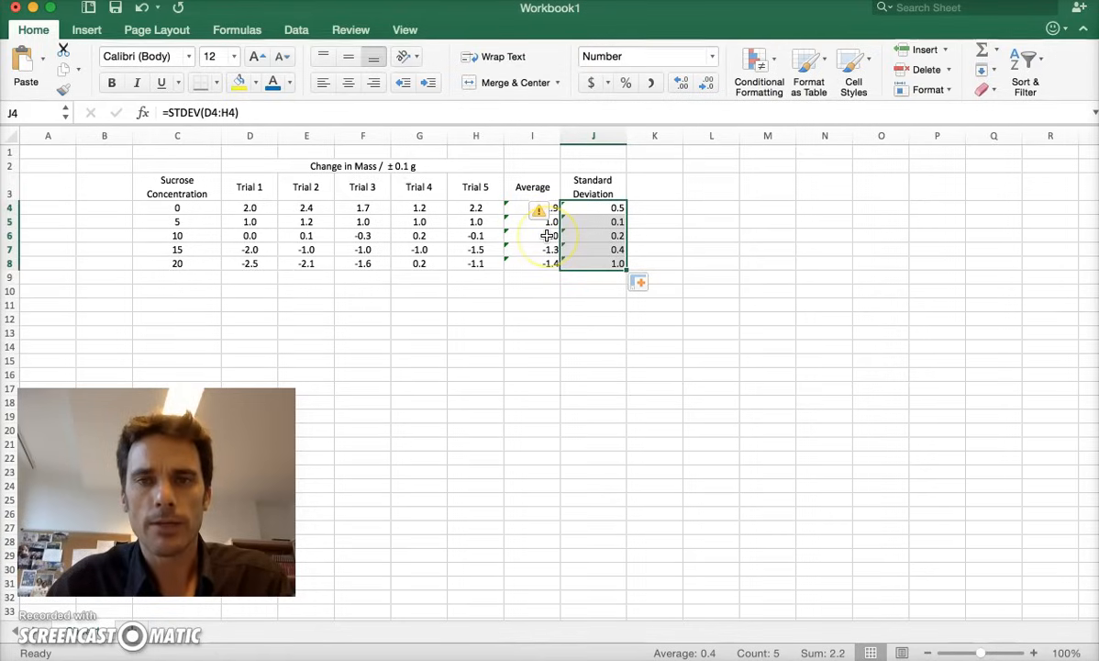
mouse_move(617, 264)
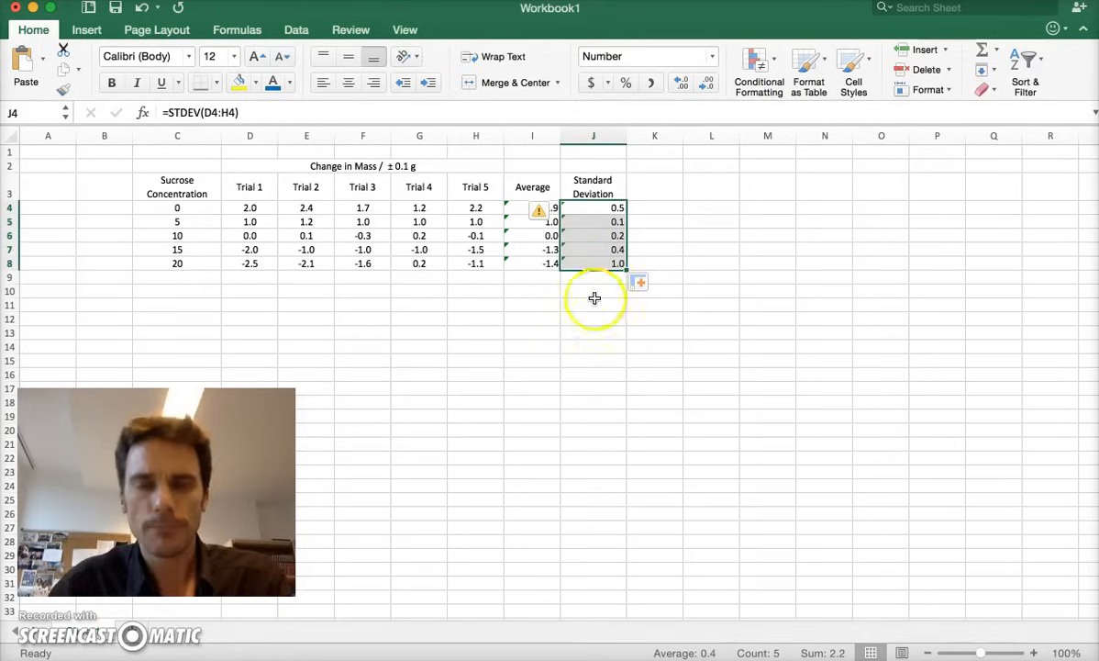
left_click(593, 305)
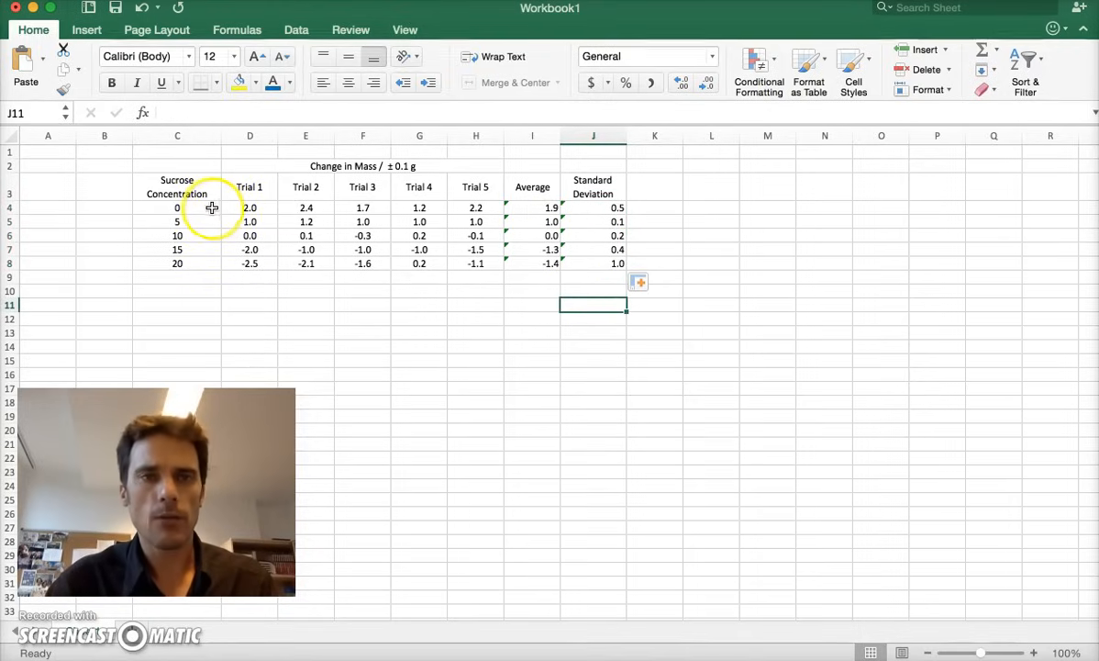
- Select concentrations C4:C8 together with averages I4:I8
left_click_drag(177, 207, 177, 263)
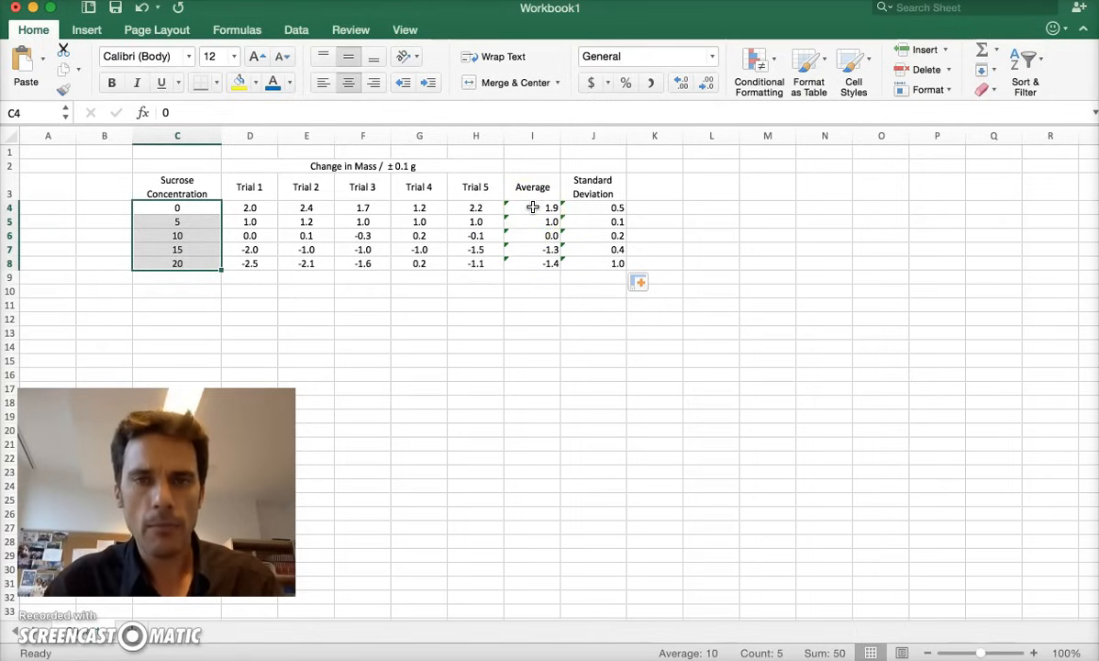
left_click(533, 207)
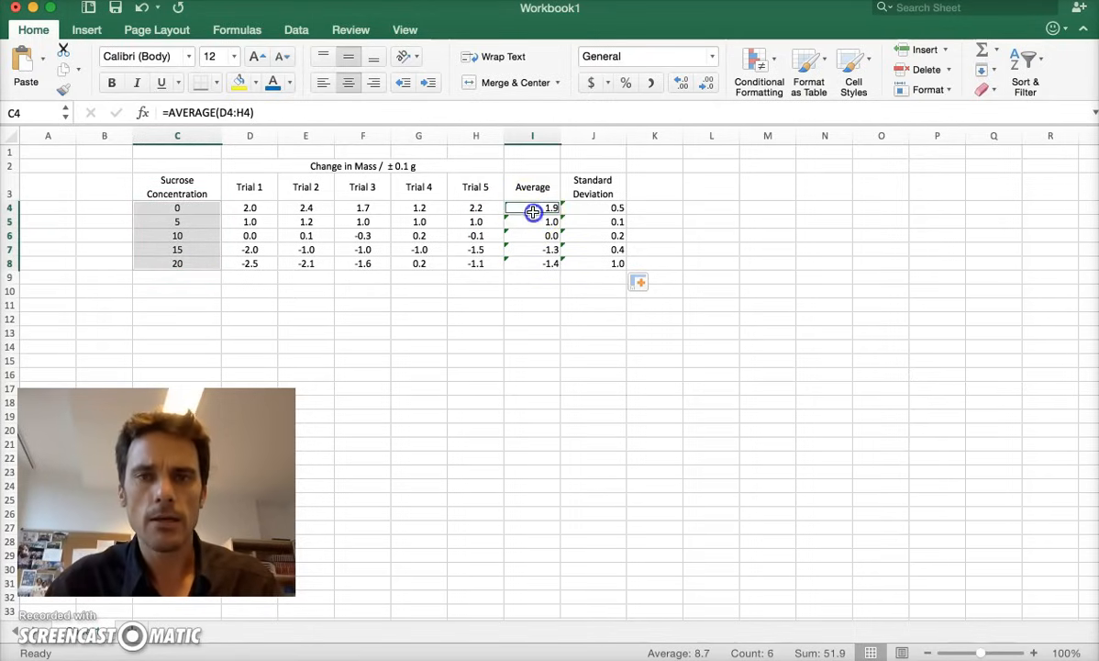
left_click_drag(532, 208, 532, 263)
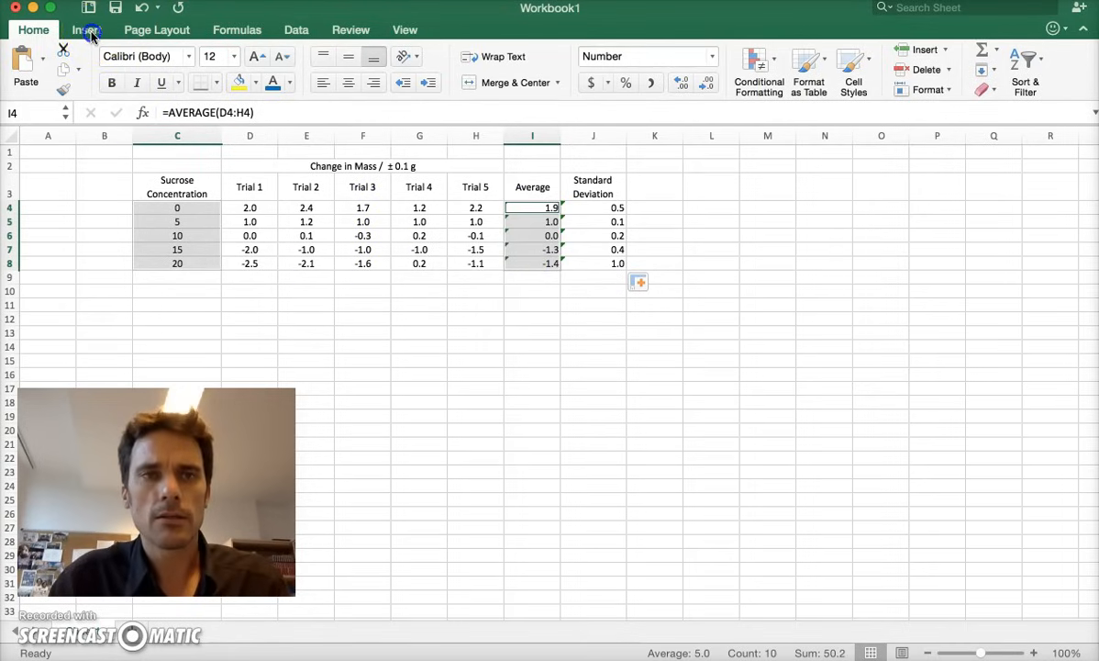
- Insert a plain Scatter chart from the Insert tab's scatter list
left_click(87, 30)
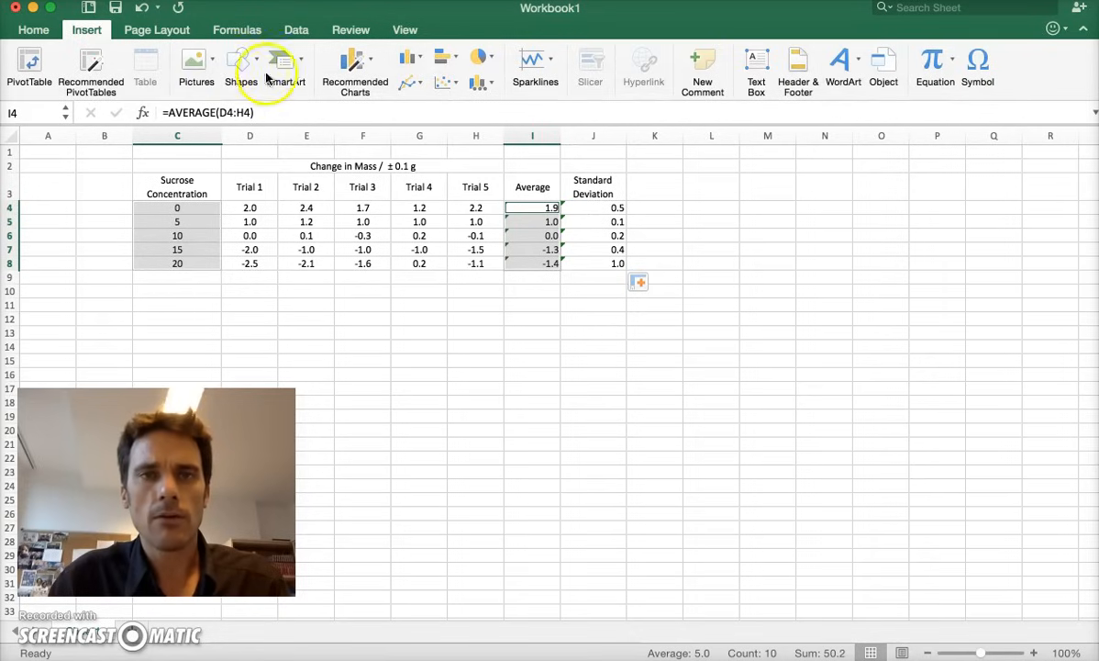
mouse_move(445, 81)
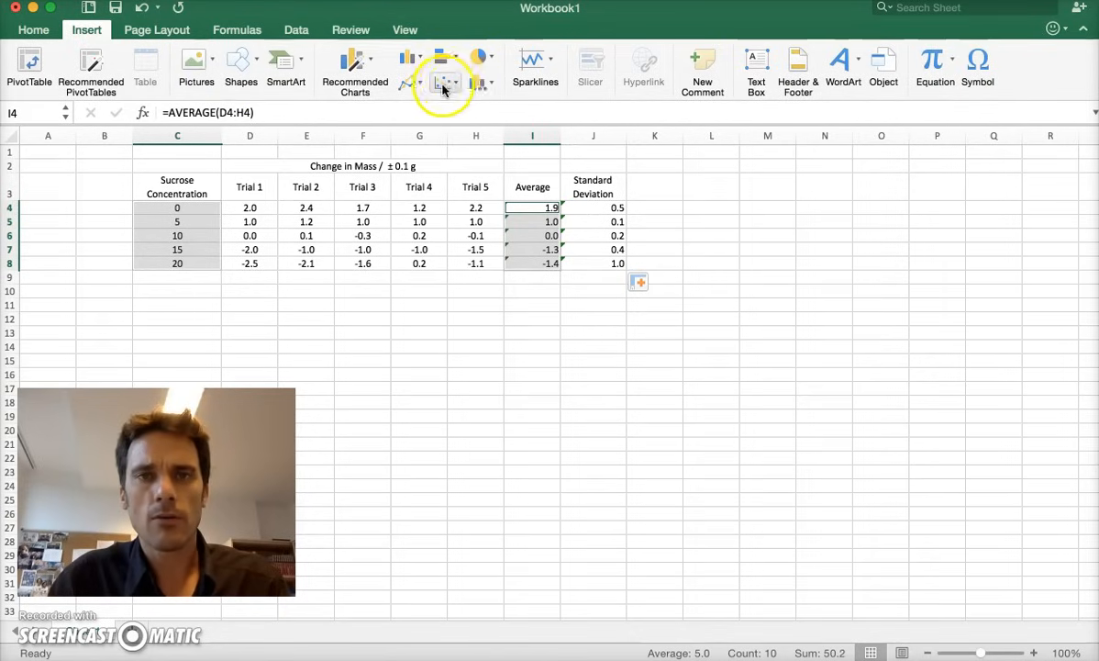
left_click(440, 57)
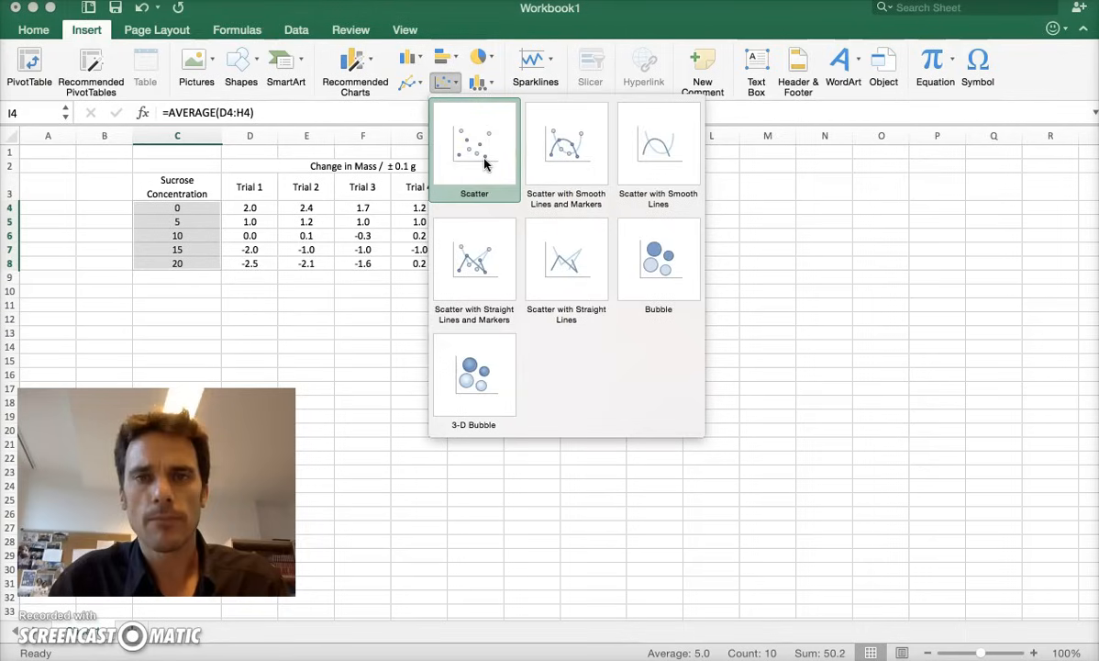
left_click(475, 147)
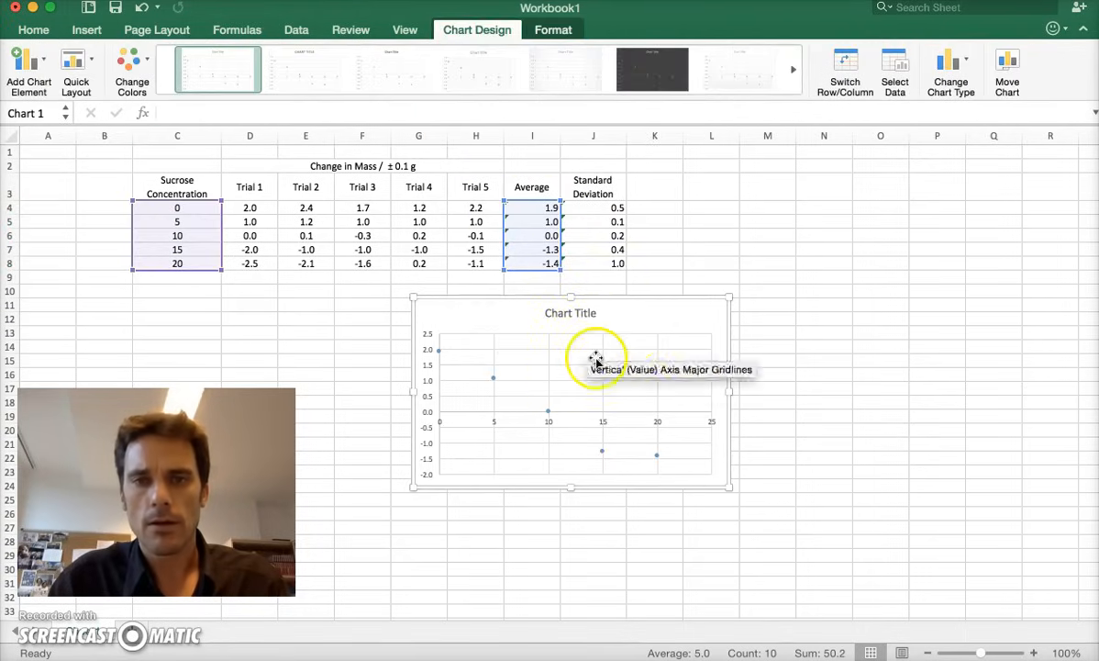
mouse_move(744, 457)
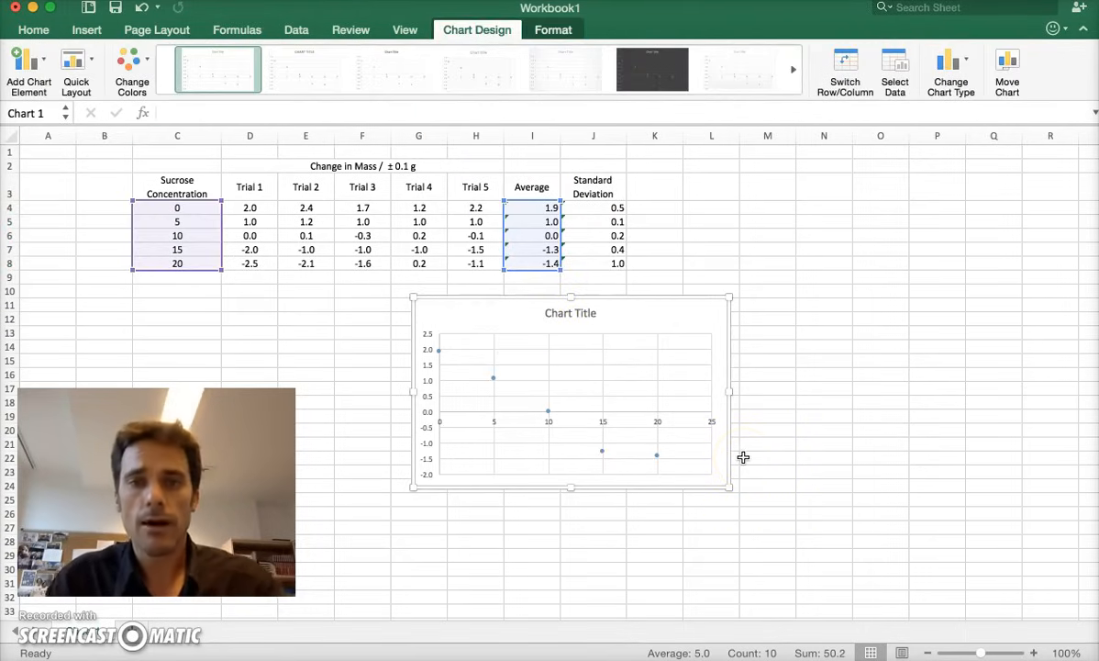
mouse_move(617, 466)
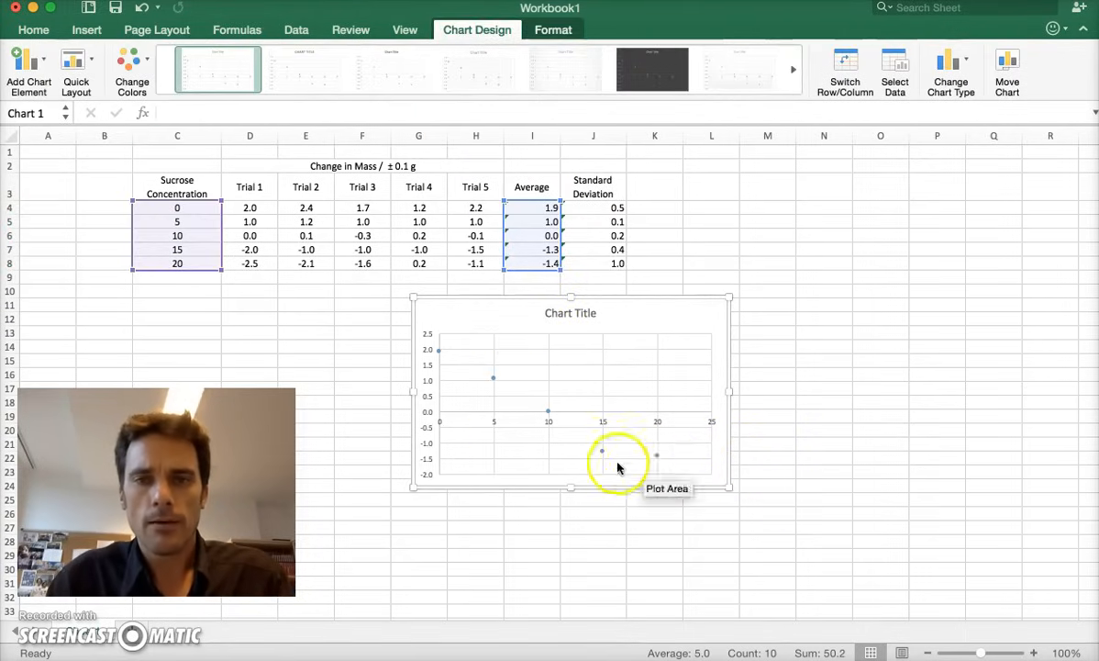
mouse_move(503, 397)
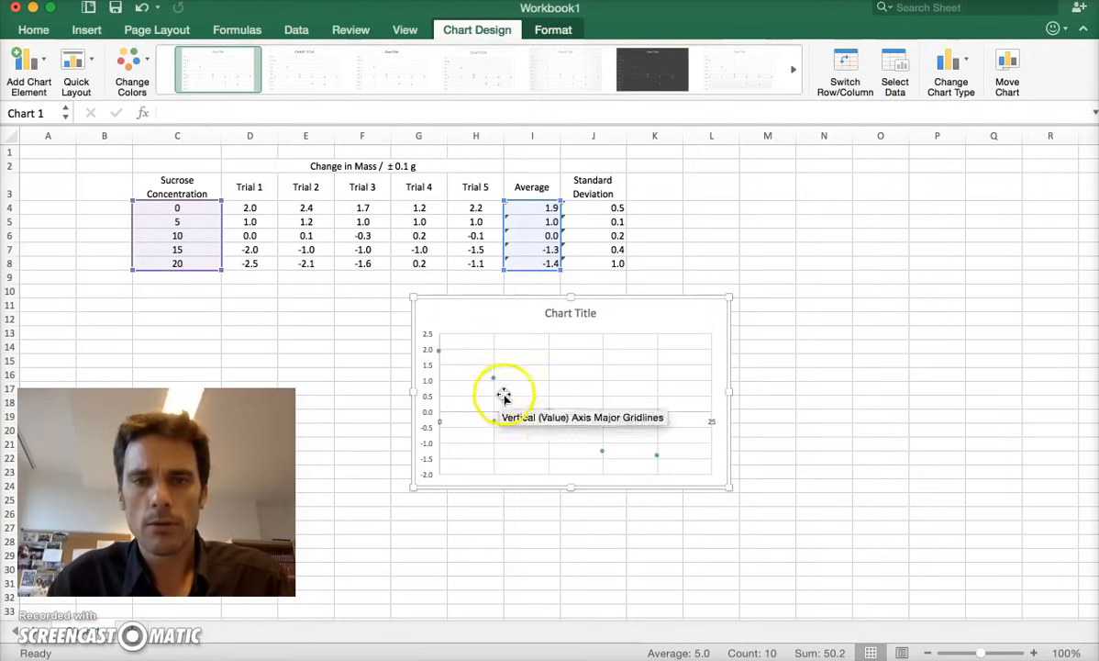
mouse_move(613, 465)
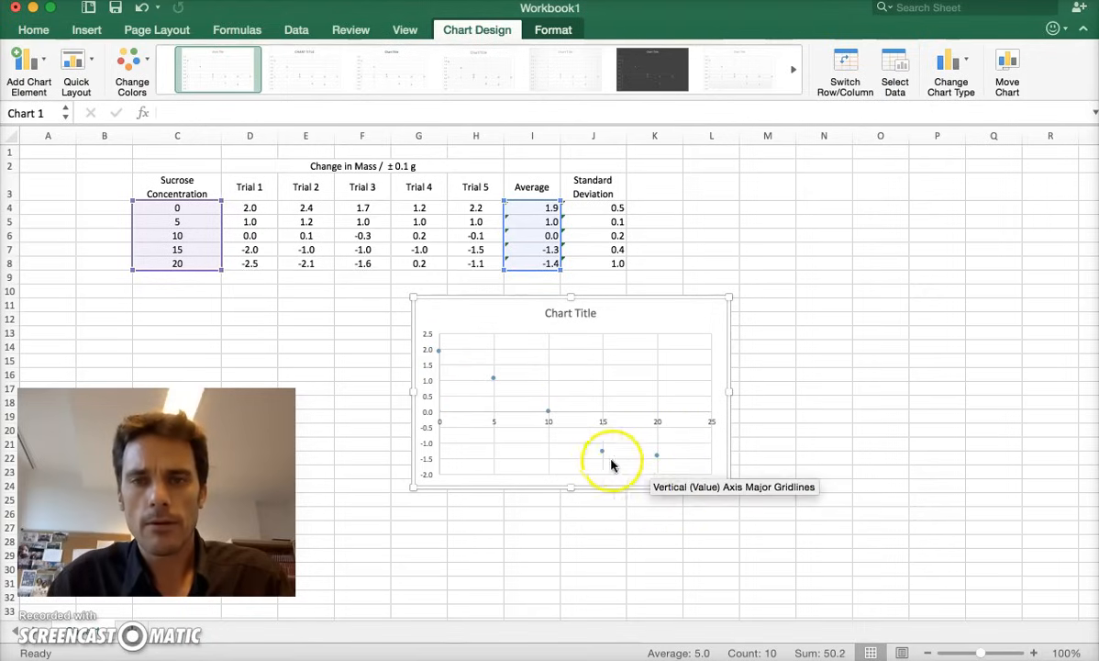
mouse_move(427, 337)
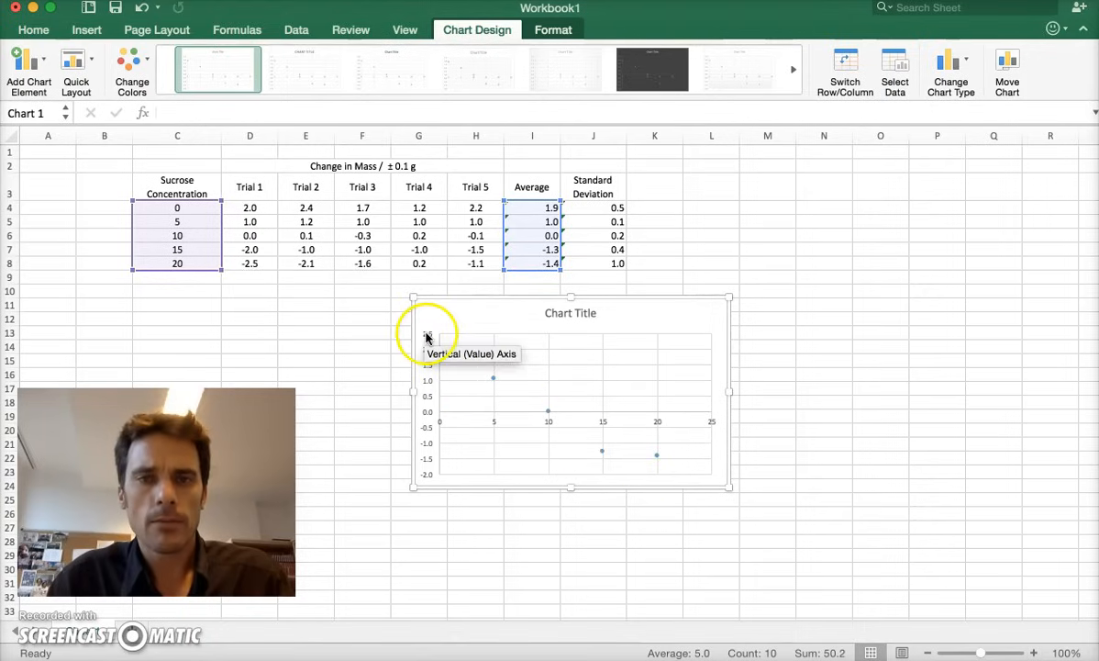
mouse_move(470, 421)
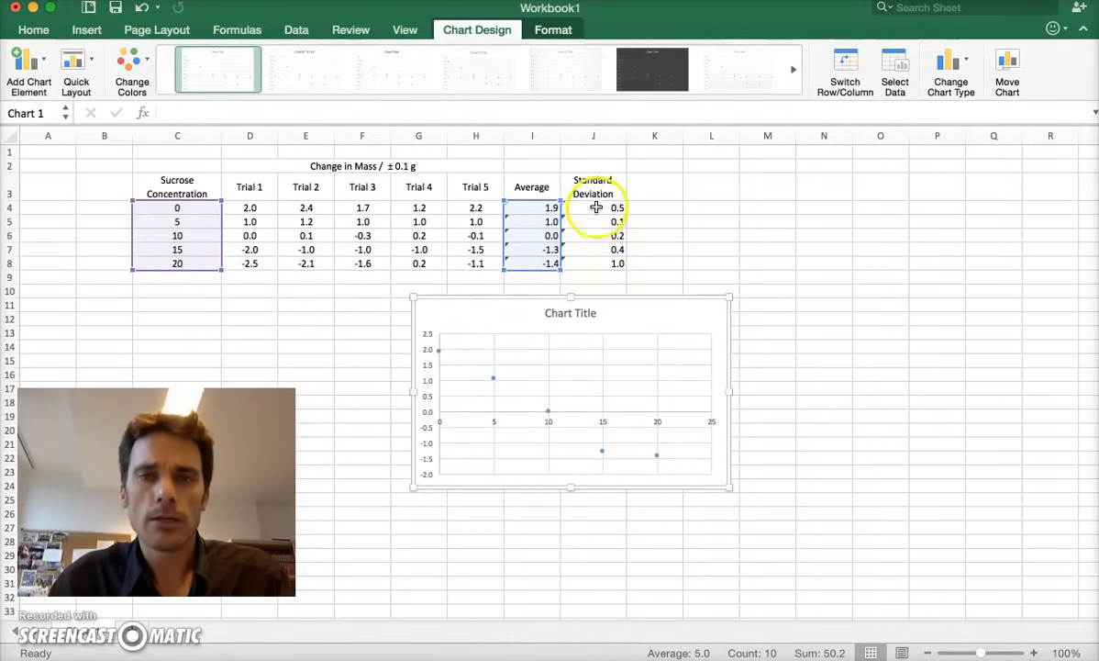
mouse_move(512, 381)
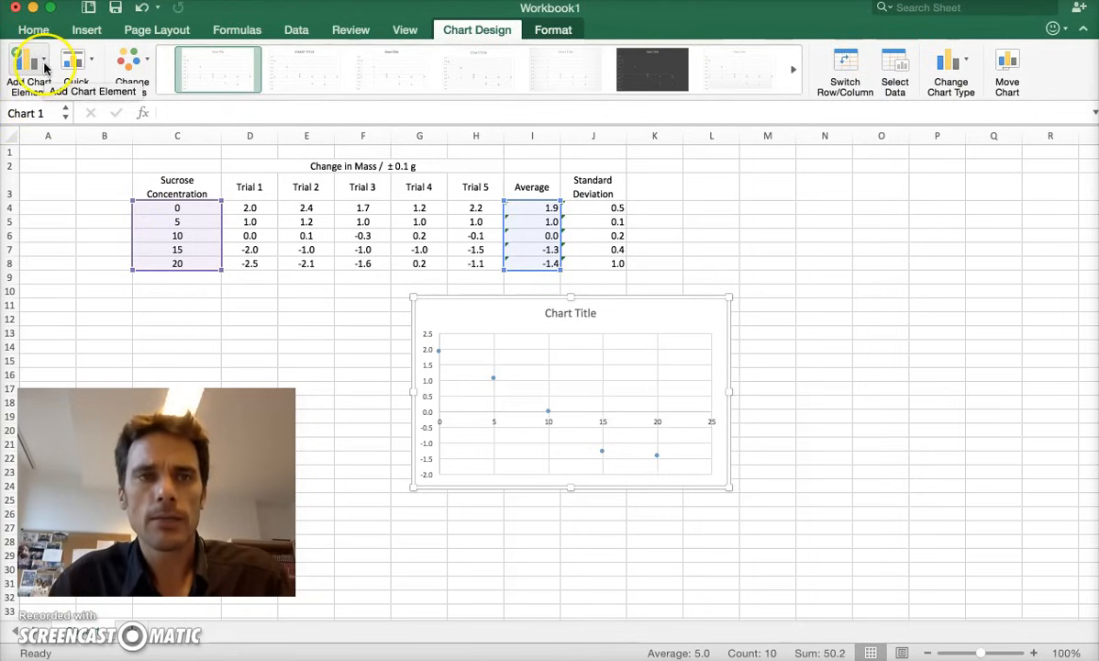
- Add error bars via Add Chart Element and open More Error Bars Options
left_click(34, 63)
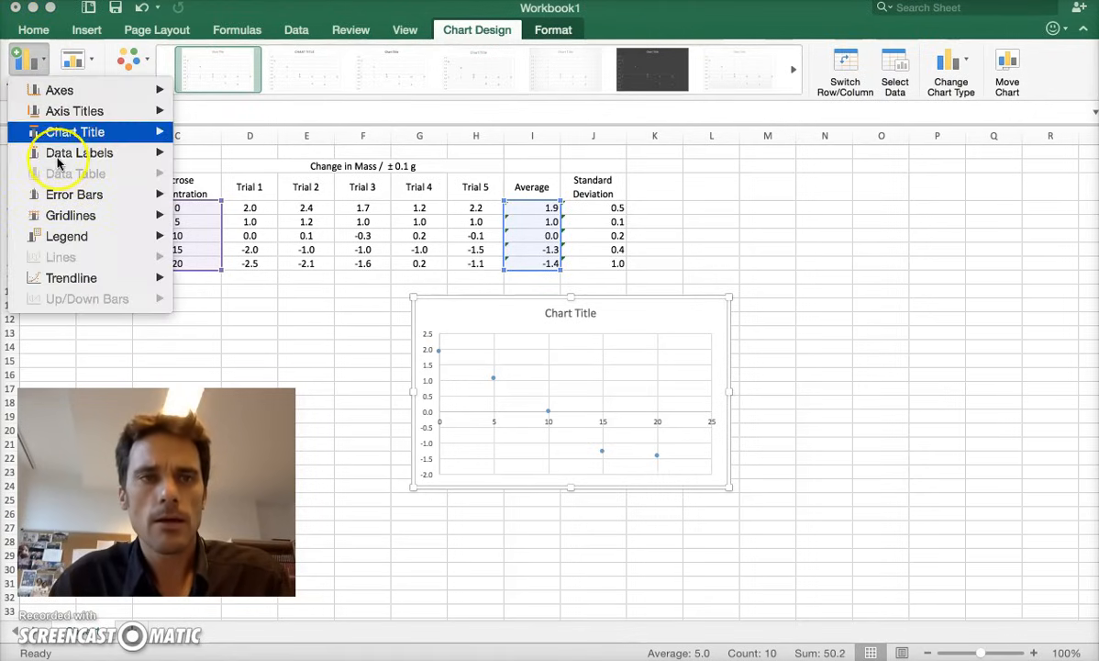
left_click(74, 194)
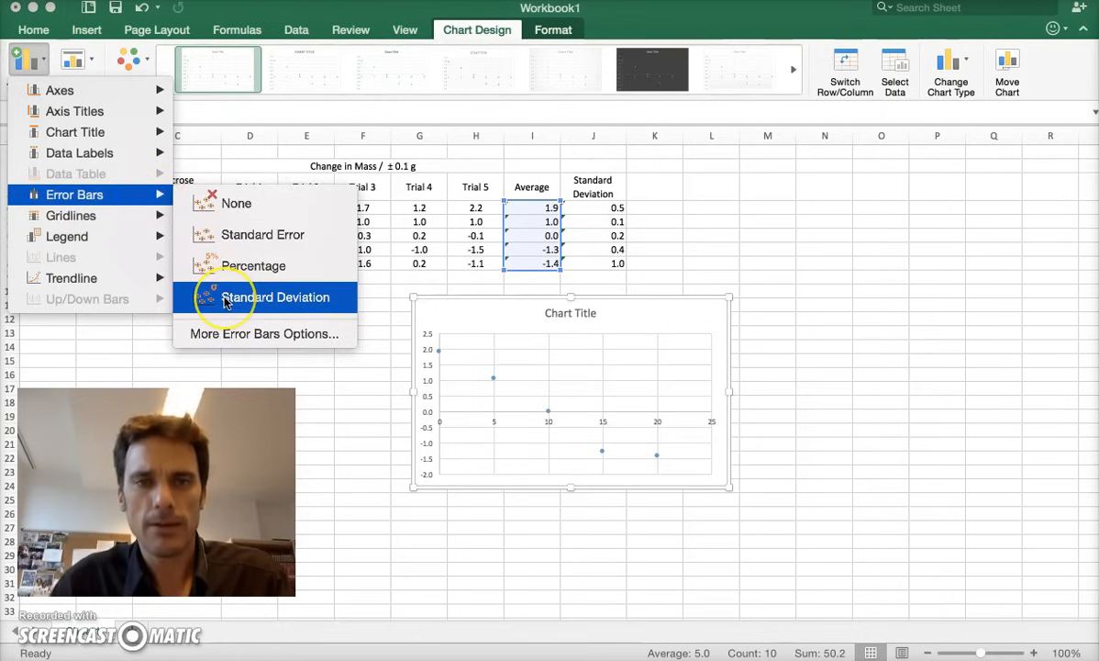
mouse_move(227, 297)
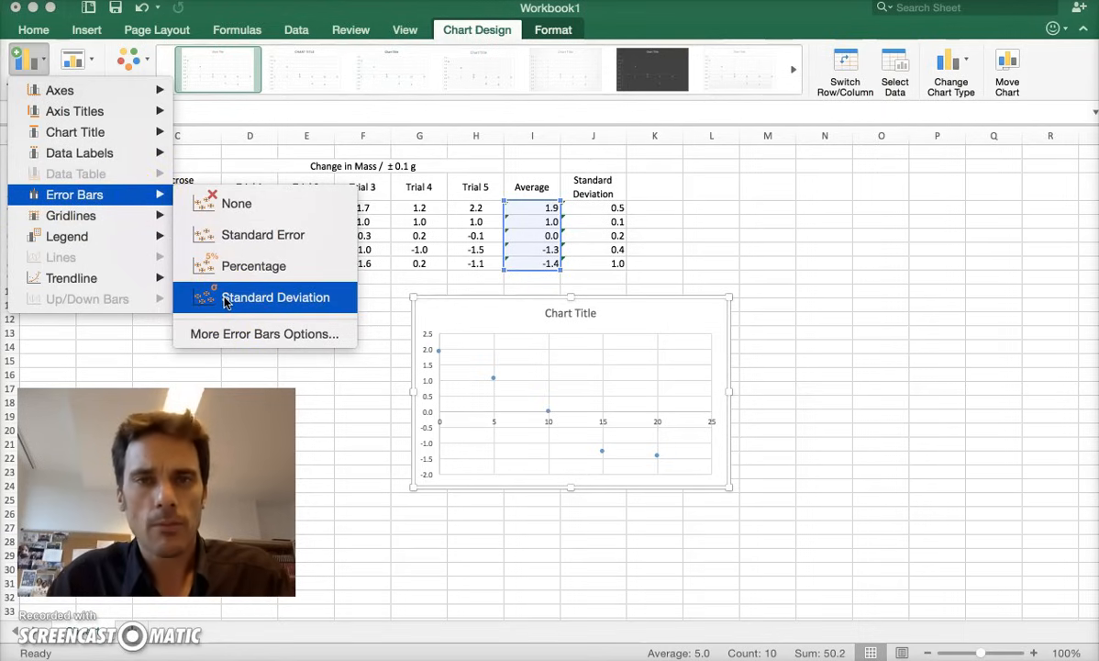
mouse_move(265, 333)
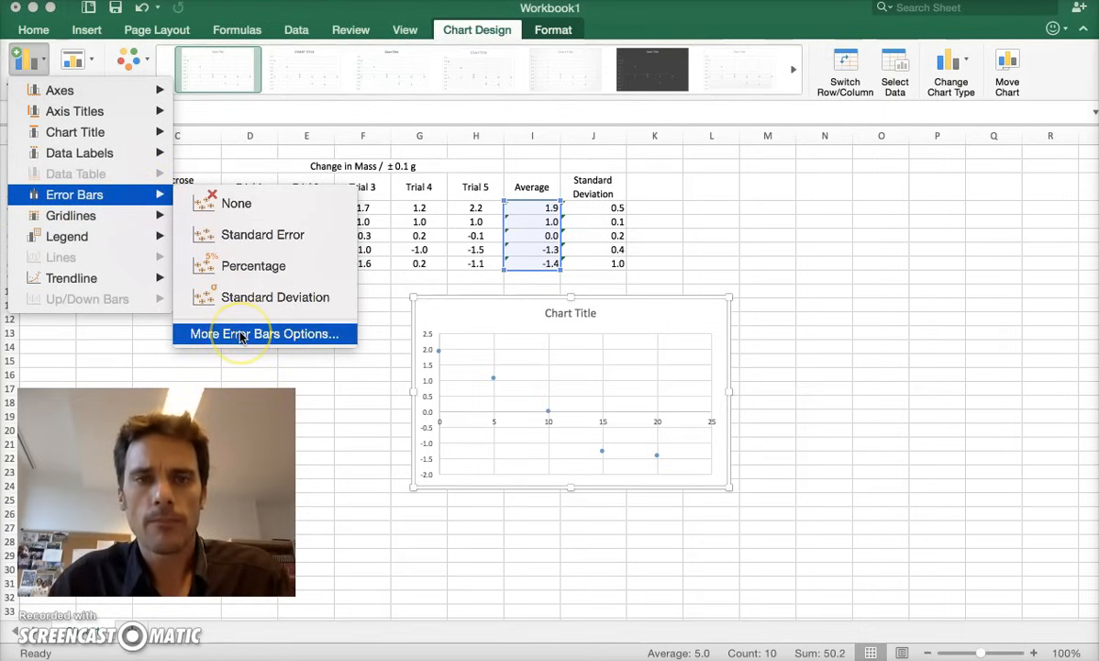
left_click(264, 333)
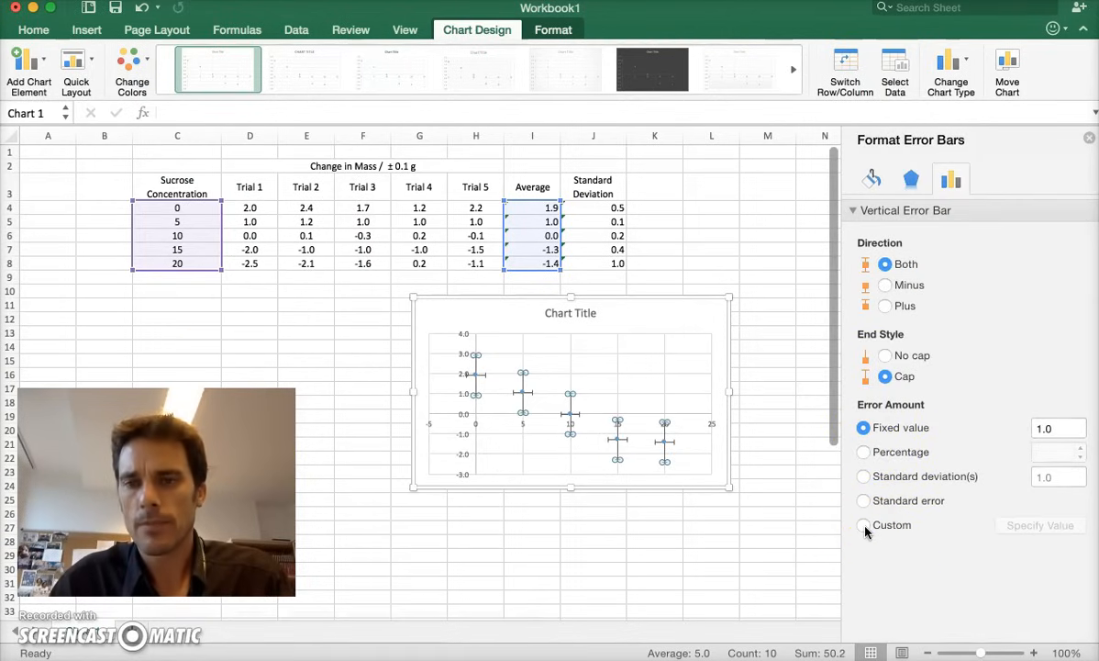
- Set custom vertical error values to the standard deviations in J4:J8
left_click(863, 524)
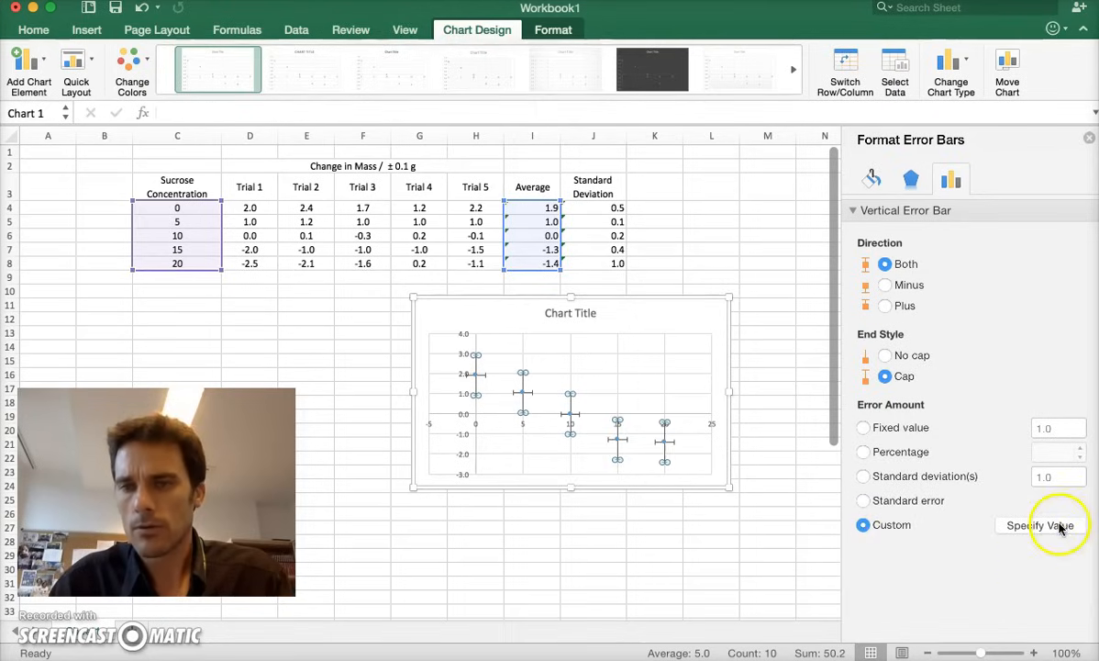
left_click(1040, 525)
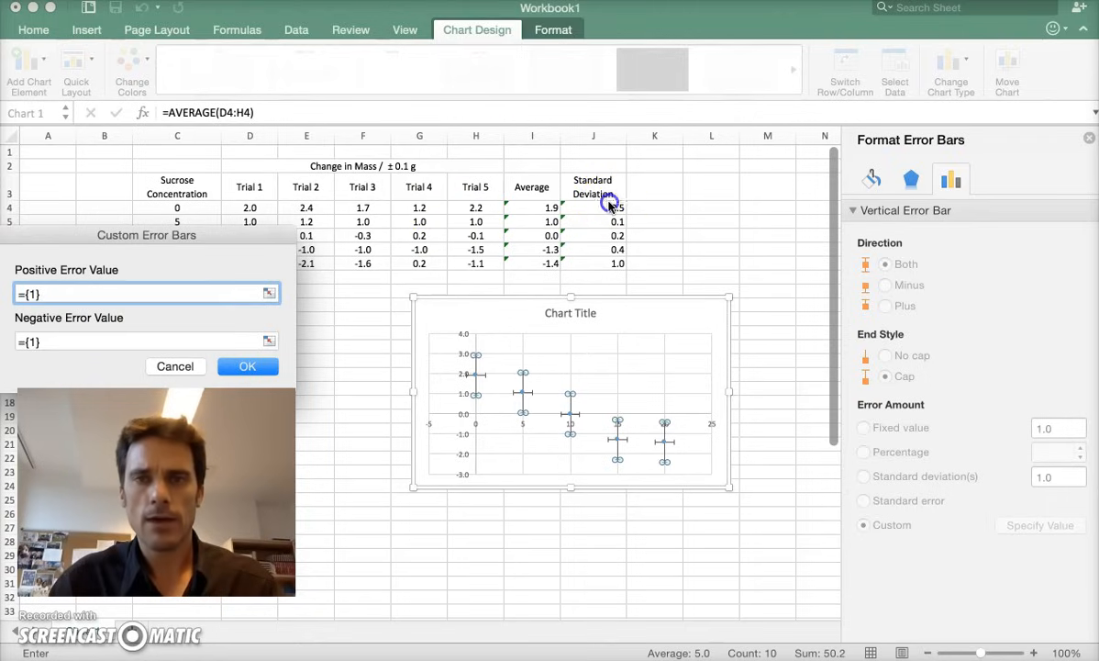
left_click_drag(593, 206, 593, 263)
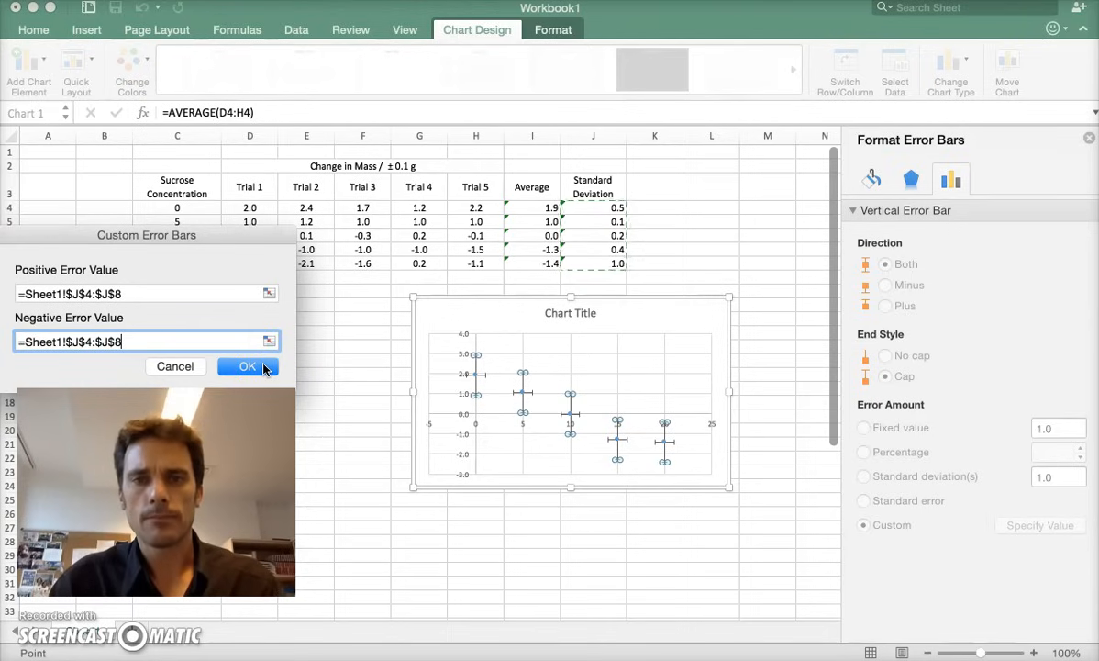
left_click(247, 366)
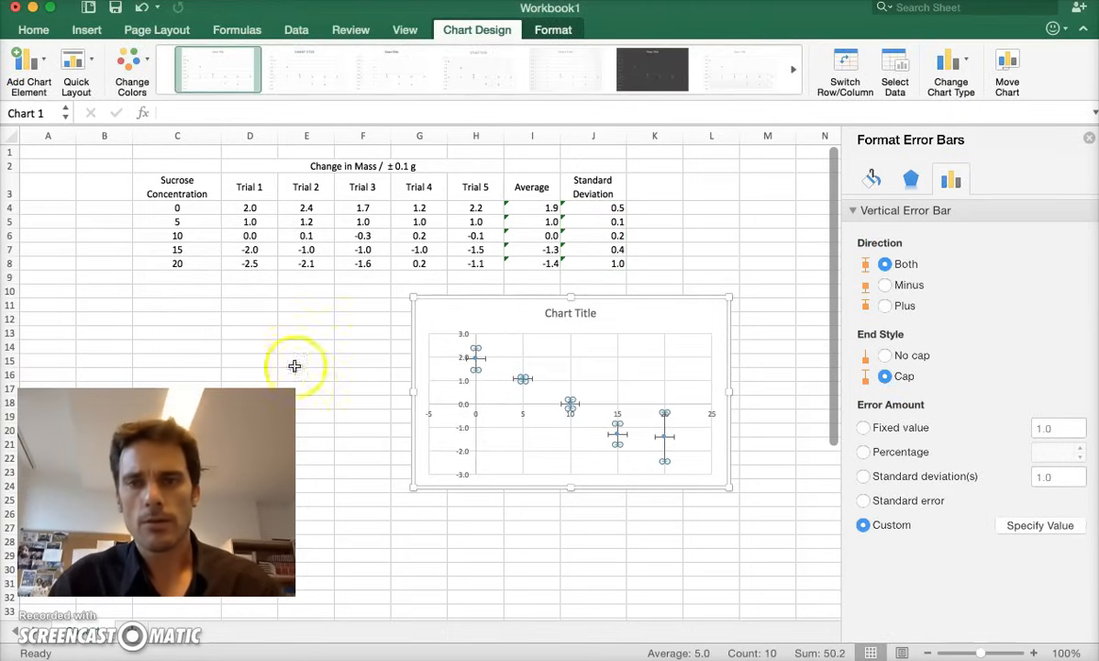
mouse_move(666, 437)
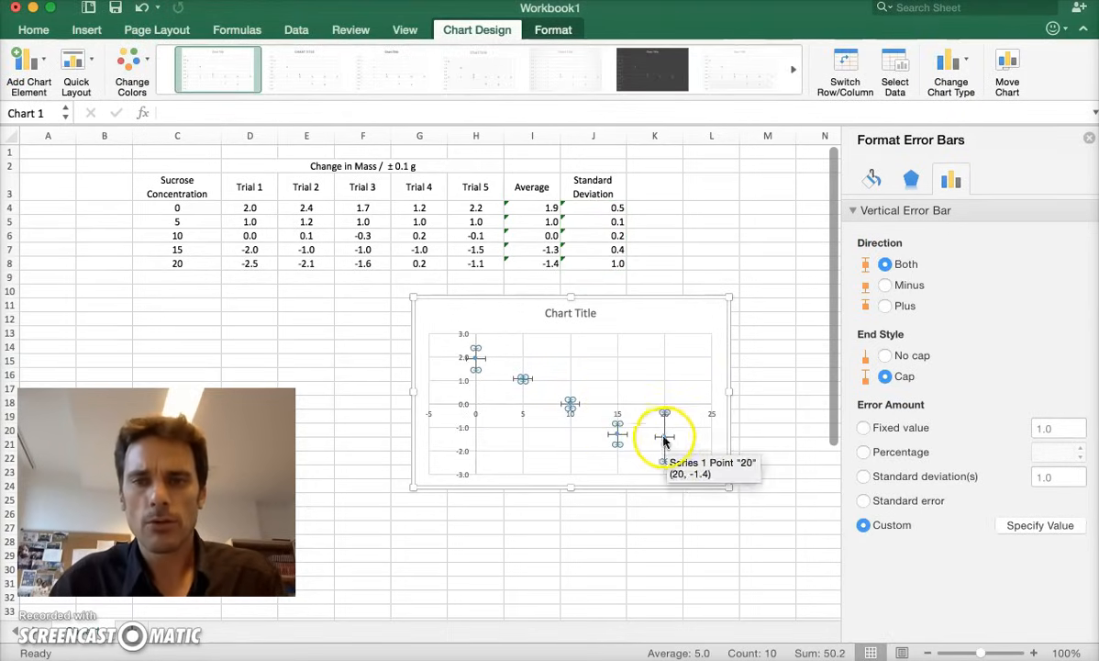
mouse_move(523, 415)
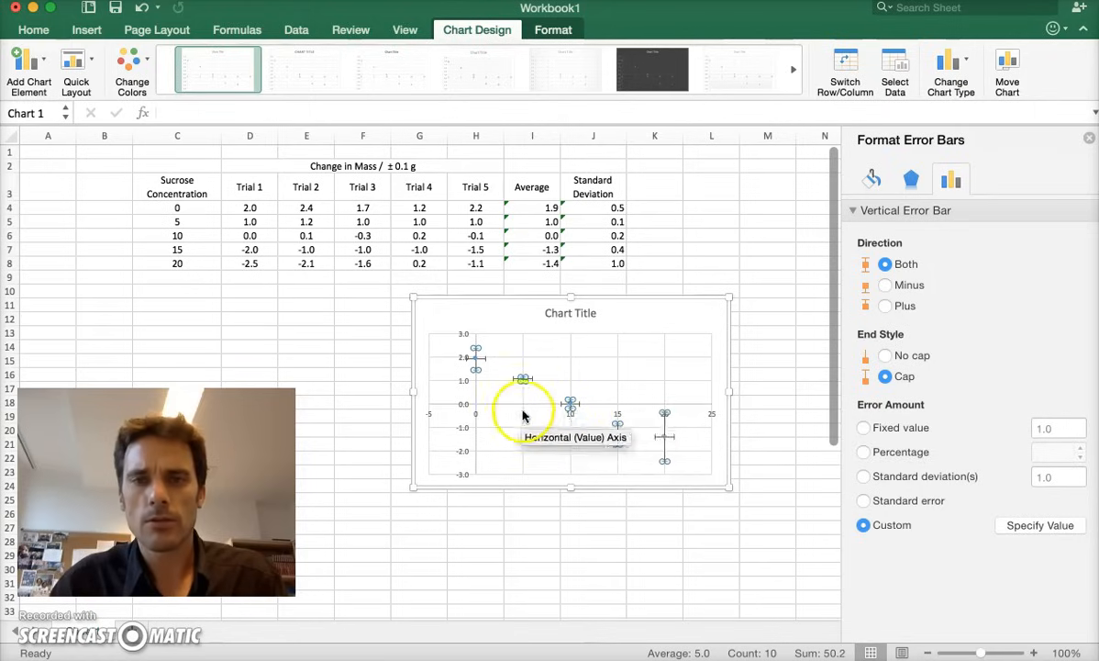
mouse_move(816, 424)
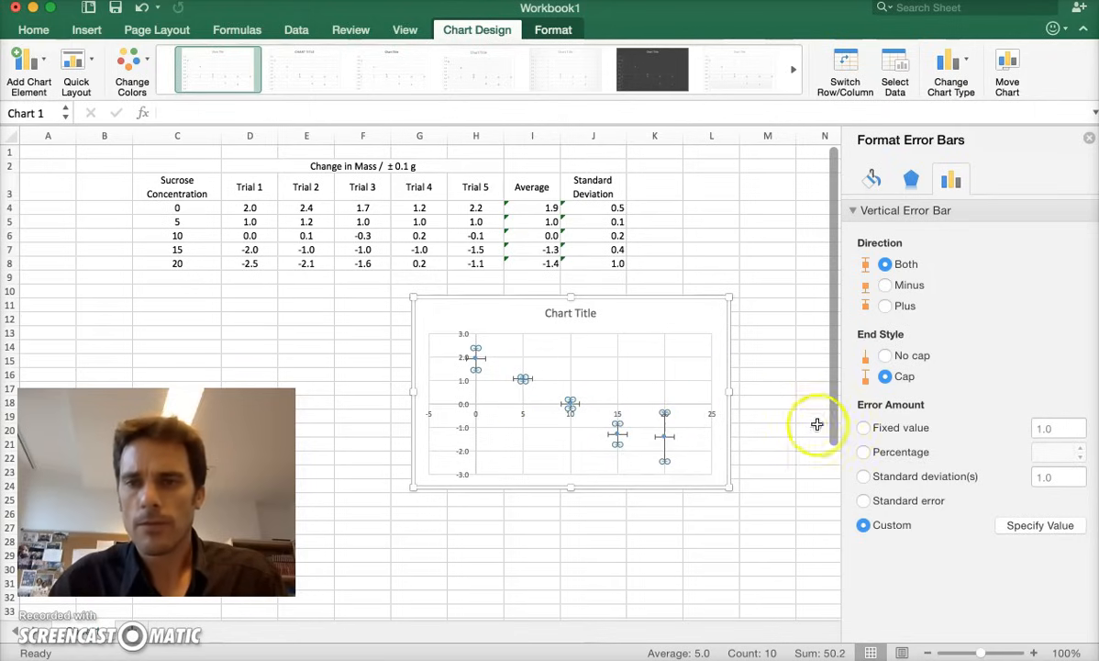
mouse_move(689, 436)
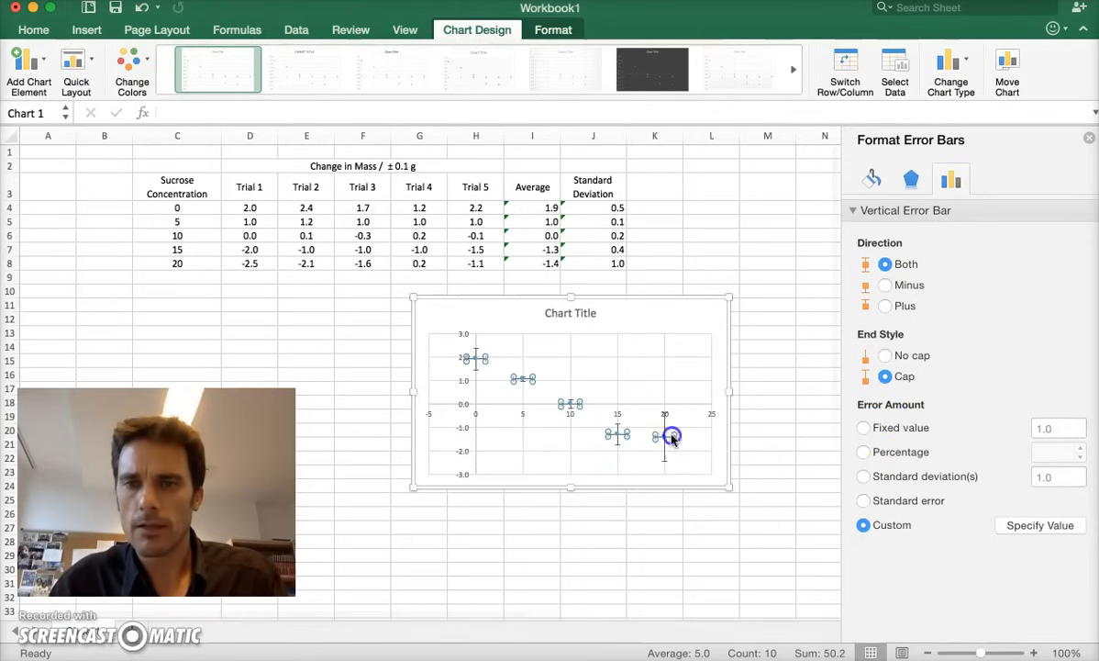
- Set the horizontal error bars to a fixed value of 0
left_click(665, 435)
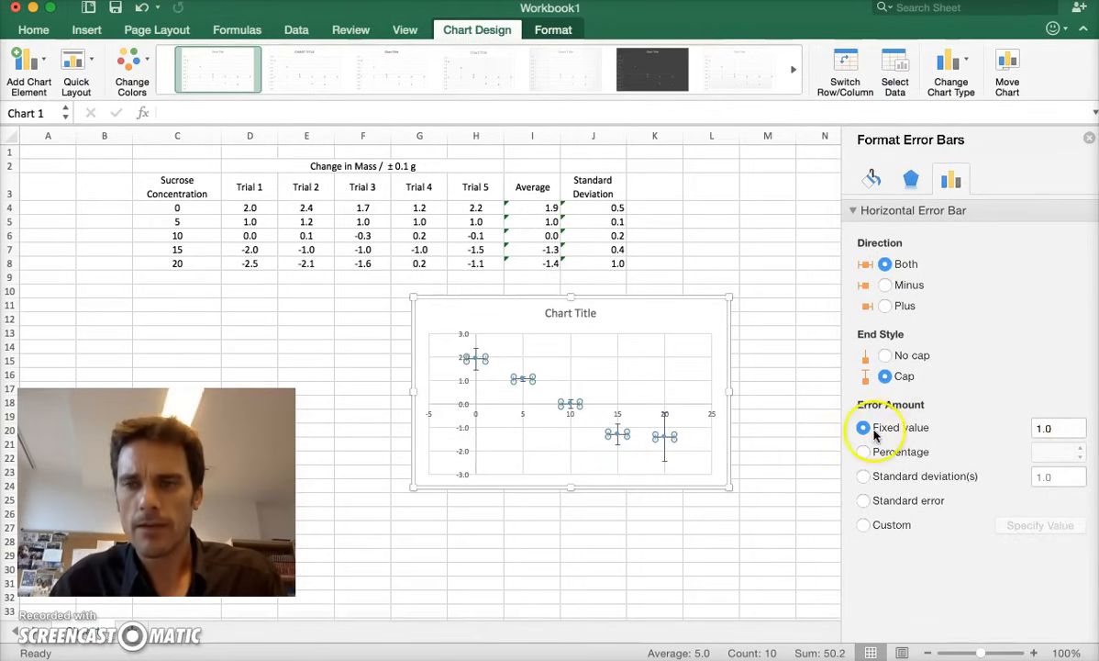
left_click(1055, 428)
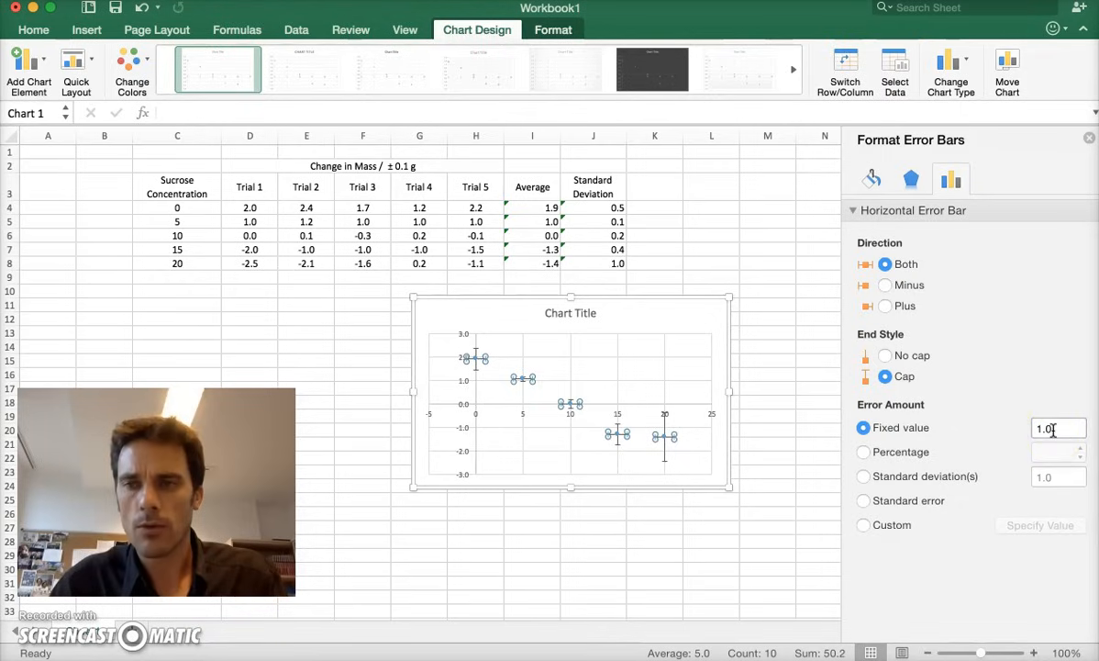
triple_click(1058, 428)
type("0")
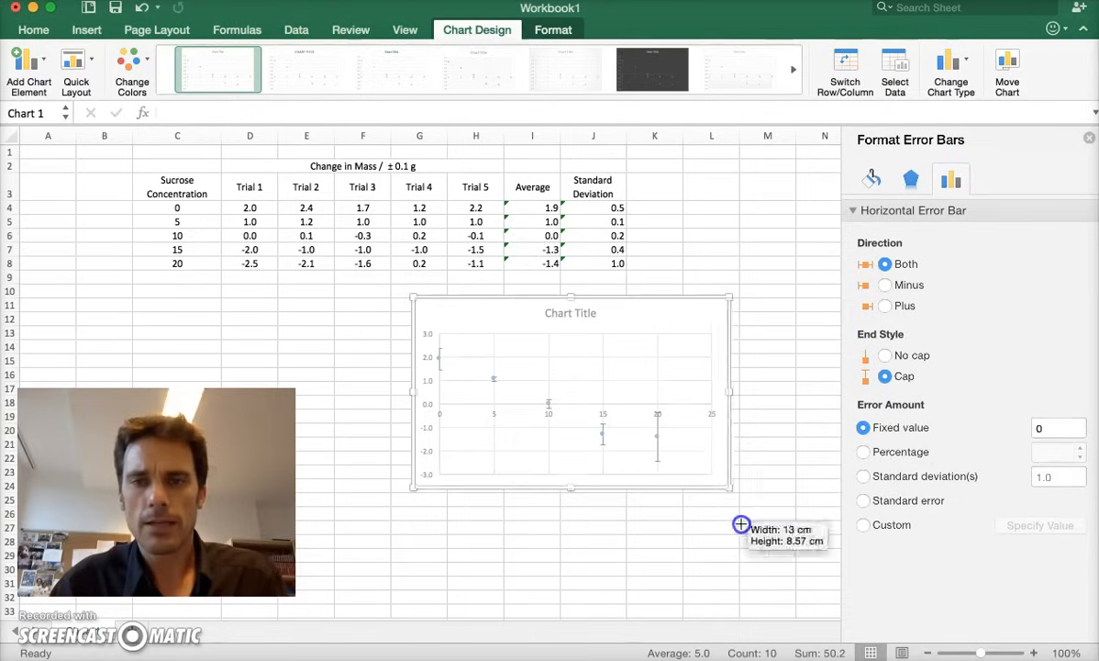
- Enlarge the scatter chart and move it left beneath the data table
left_click(601, 379)
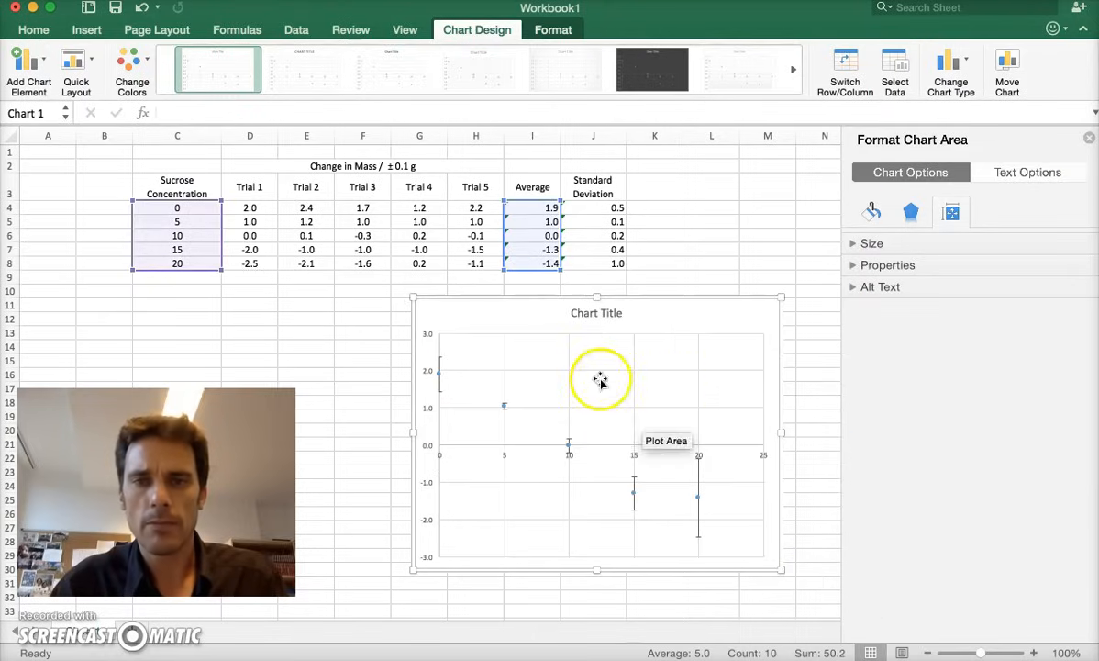
left_click_drag(601, 379, 422, 300)
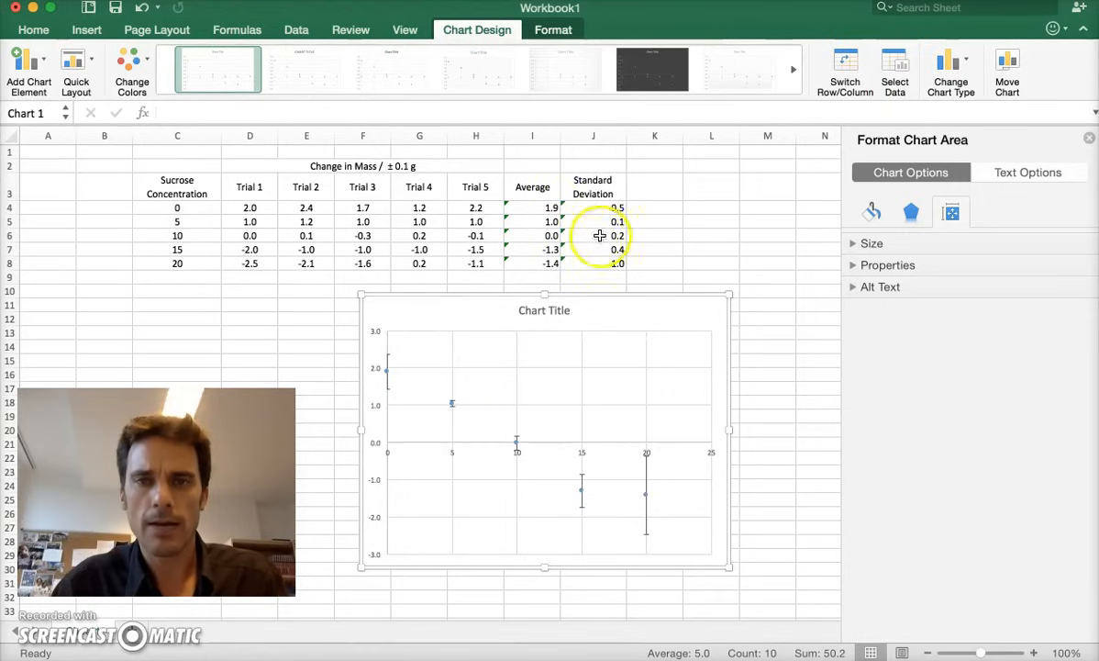
mouse_move(452, 405)
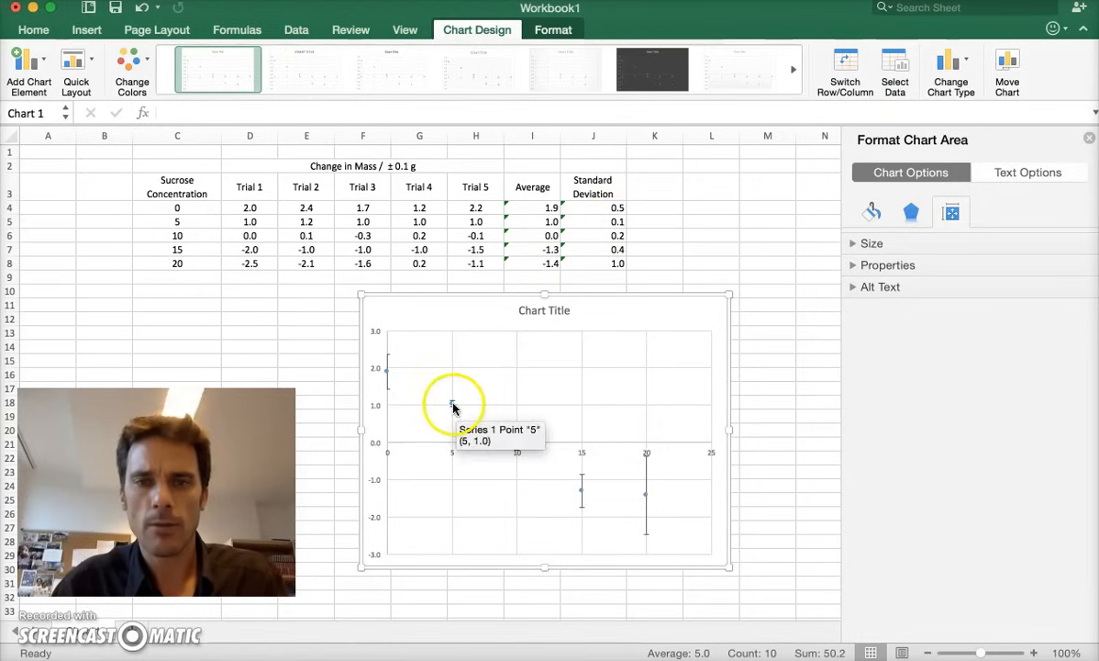
mouse_move(646, 491)
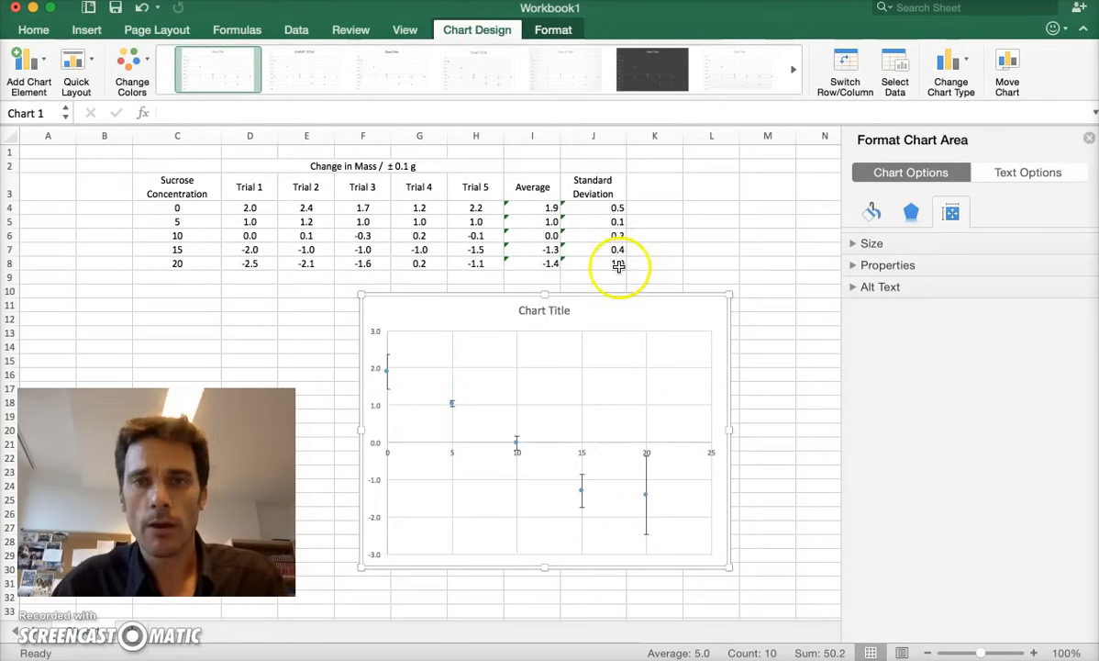
mouse_move(642, 503)
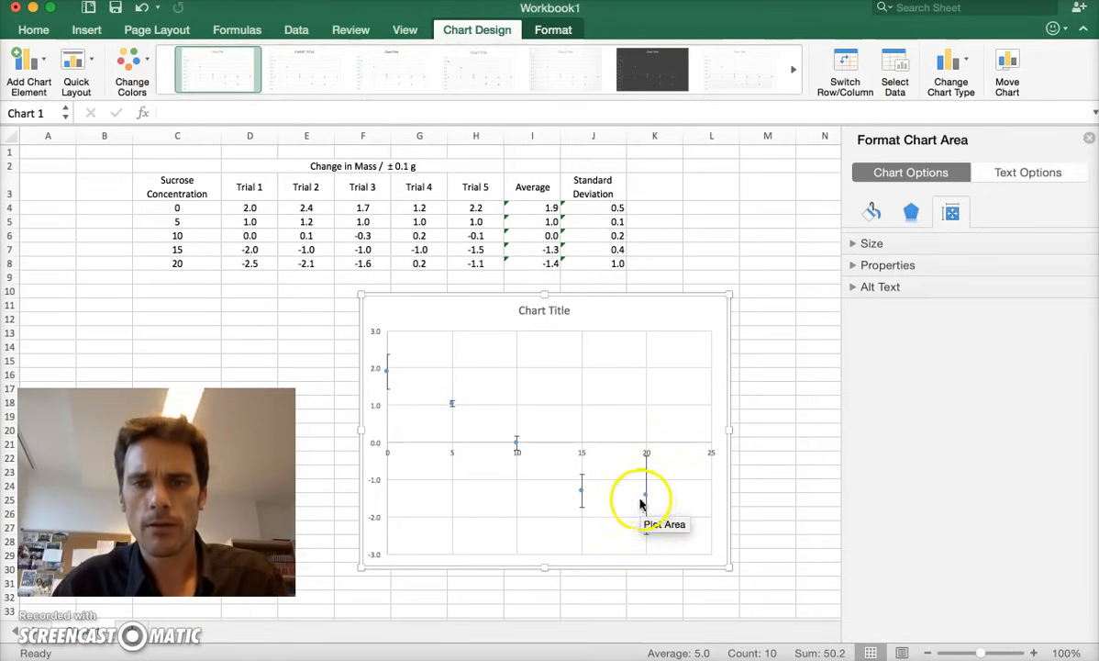
mouse_move(647, 477)
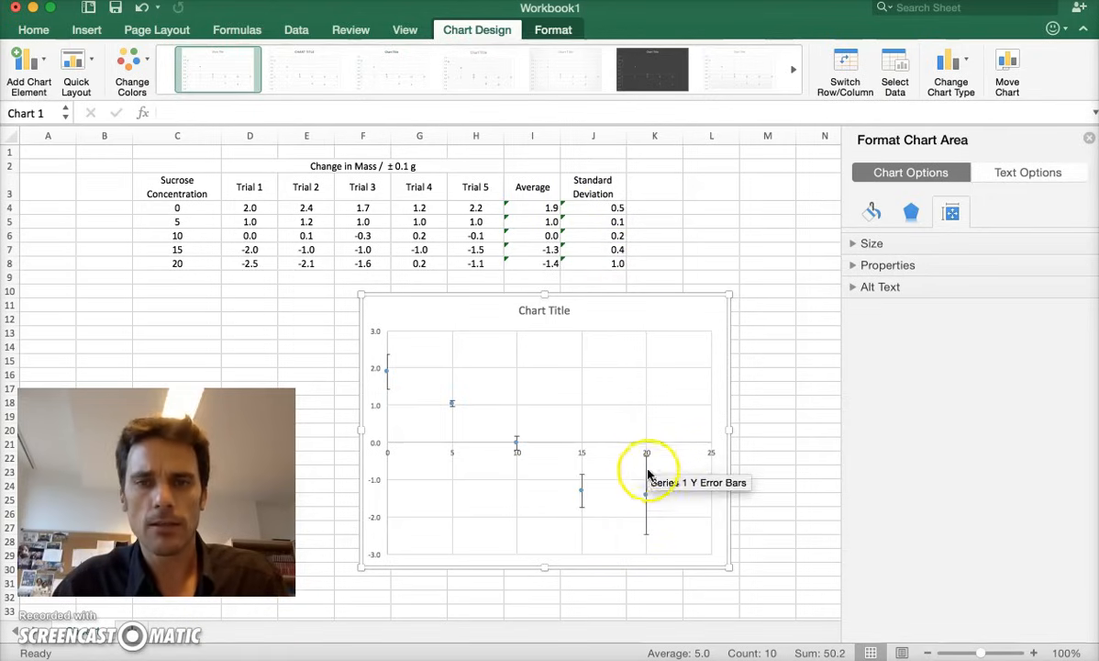
mouse_move(544, 347)
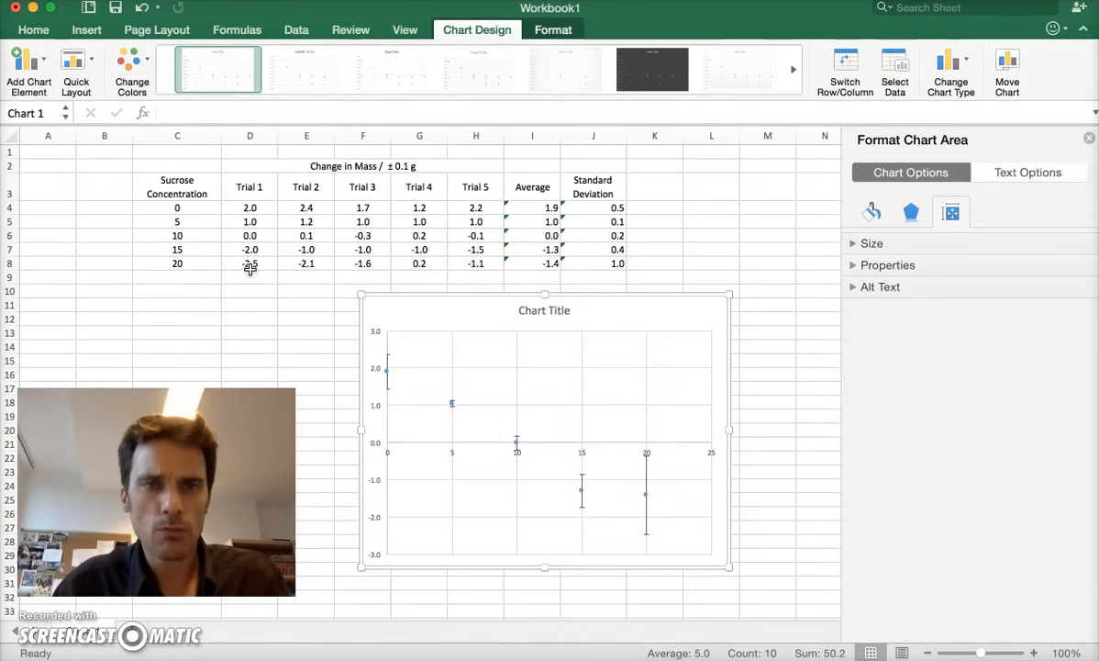
mouse_move(420, 275)
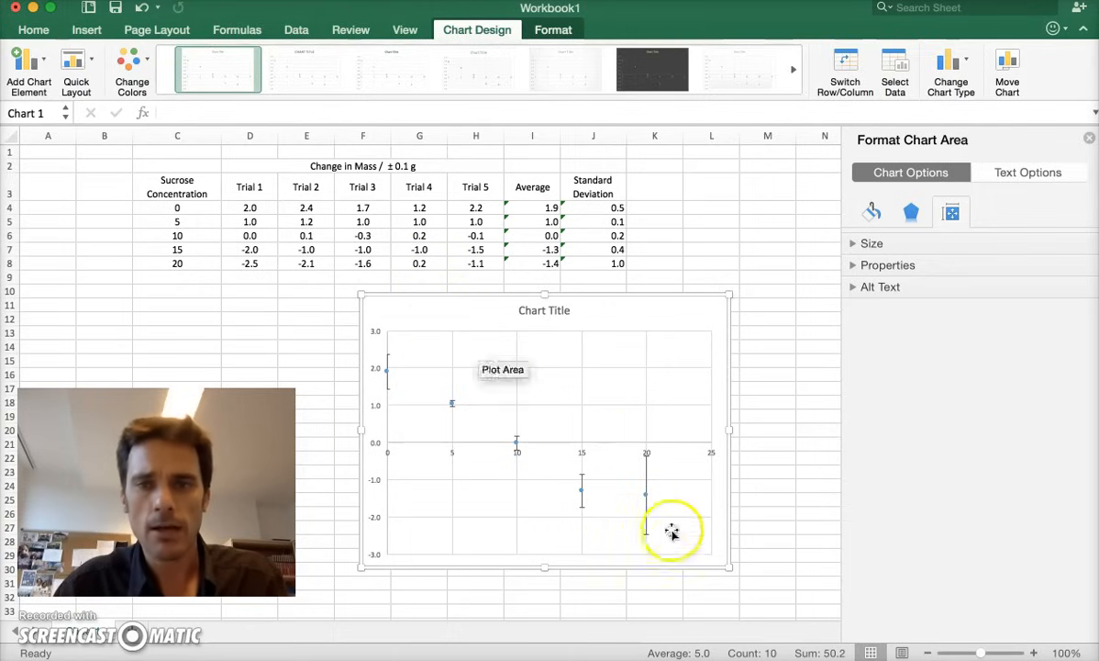
mouse_move(451, 405)
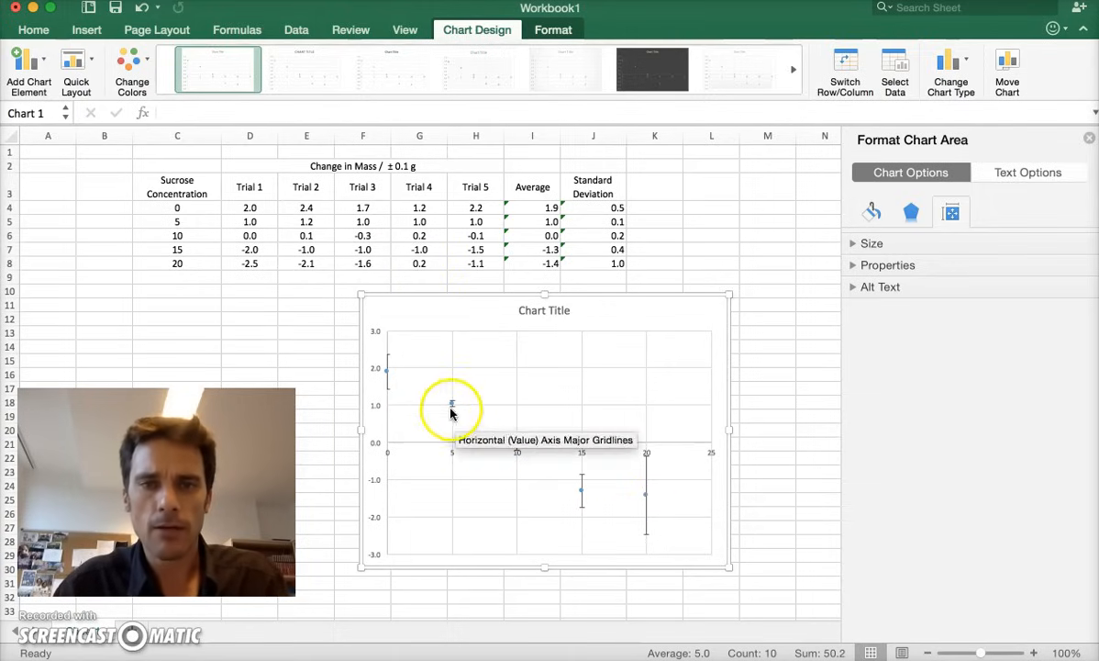
mouse_move(454, 405)
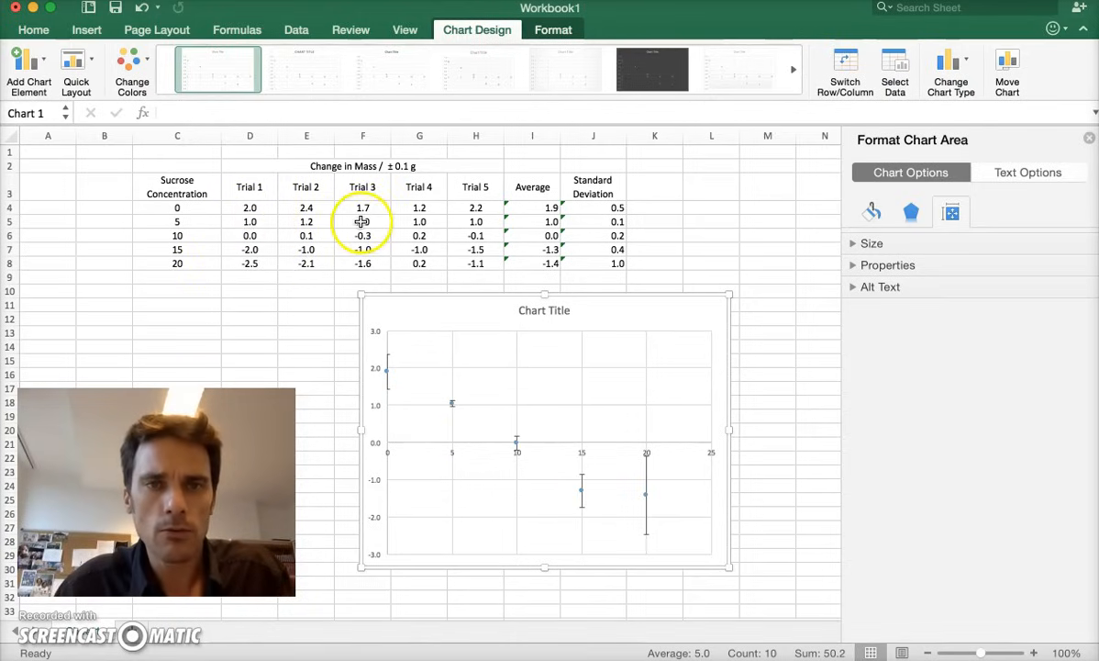
mouse_move(472, 329)
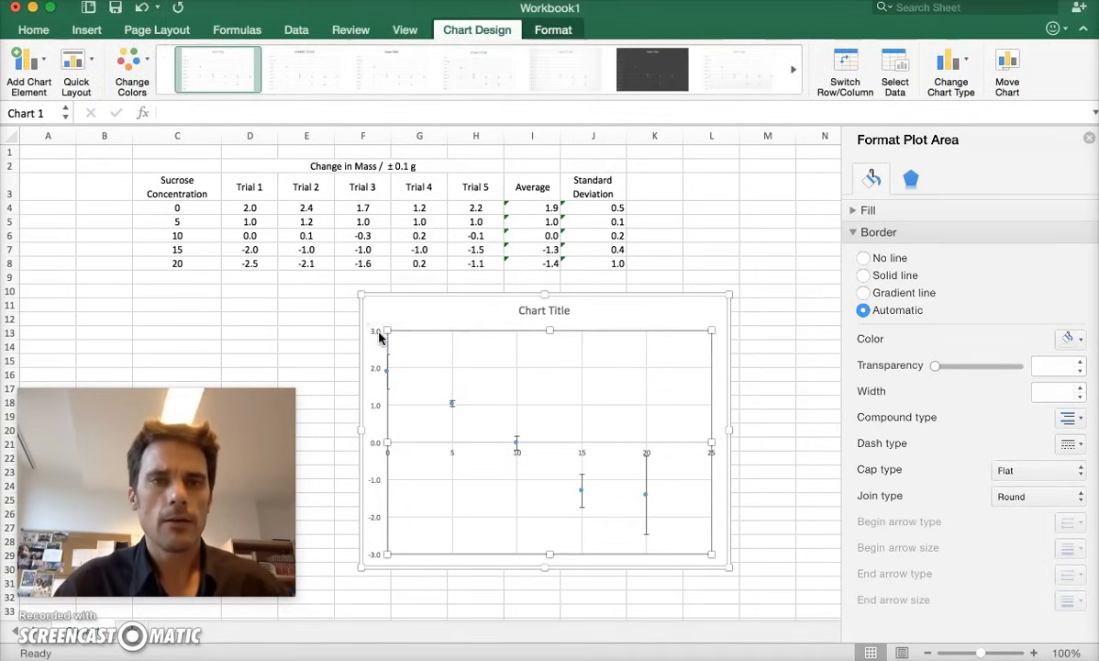
mouse_move(114, 187)
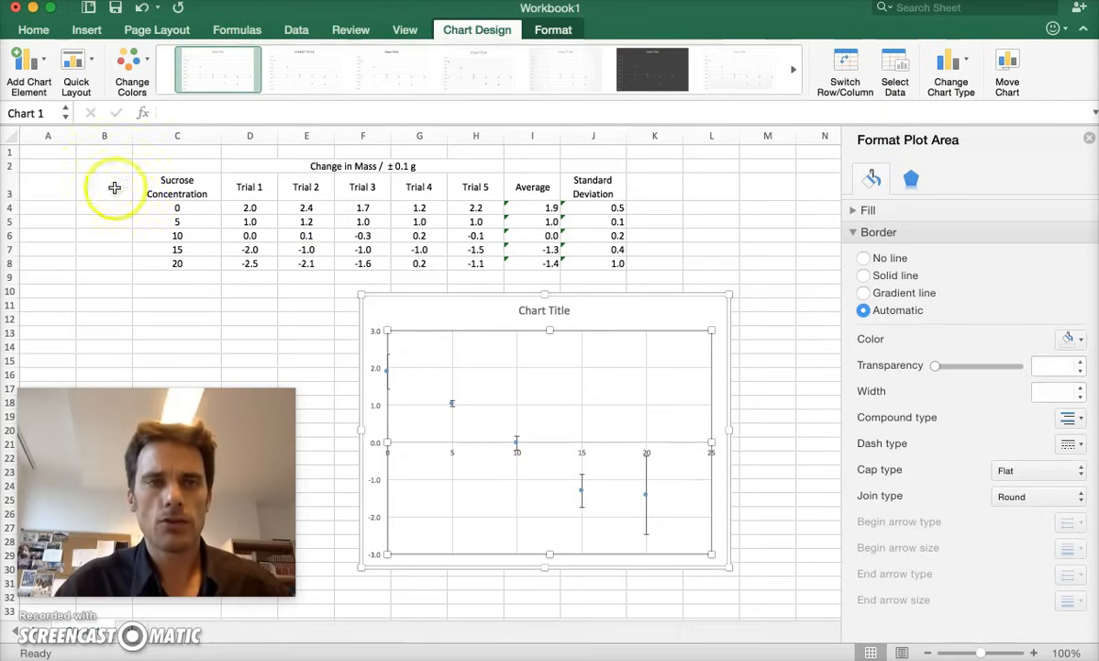
left_click(28, 61)
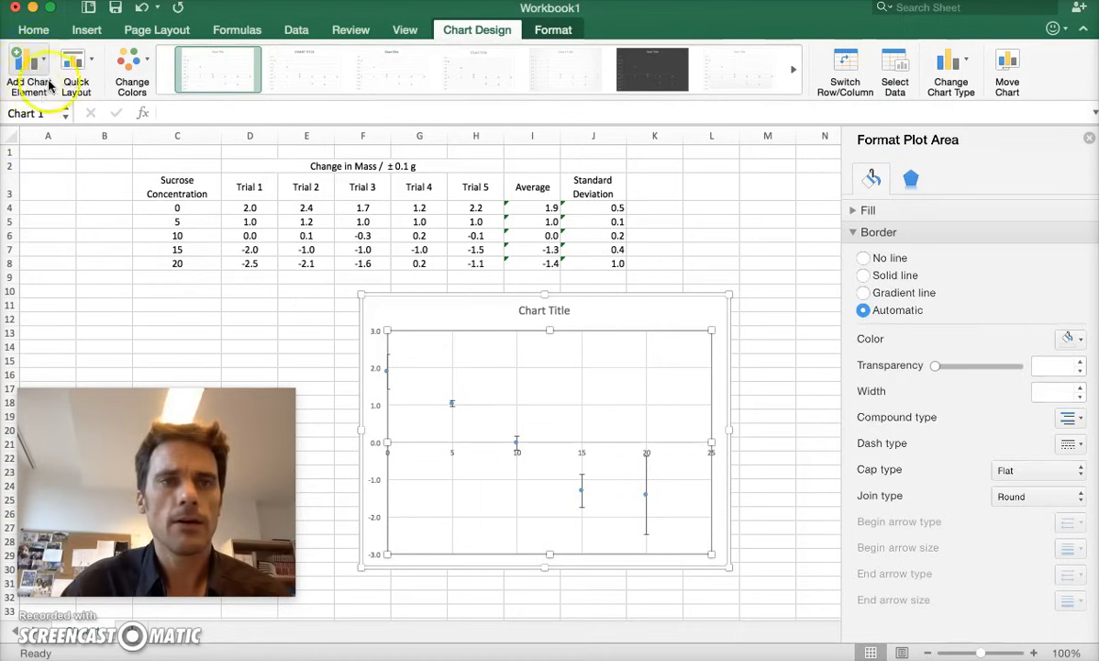
- Add a linear trendline through the scatter chart's average points via Add Chart Element
left_click(32, 69)
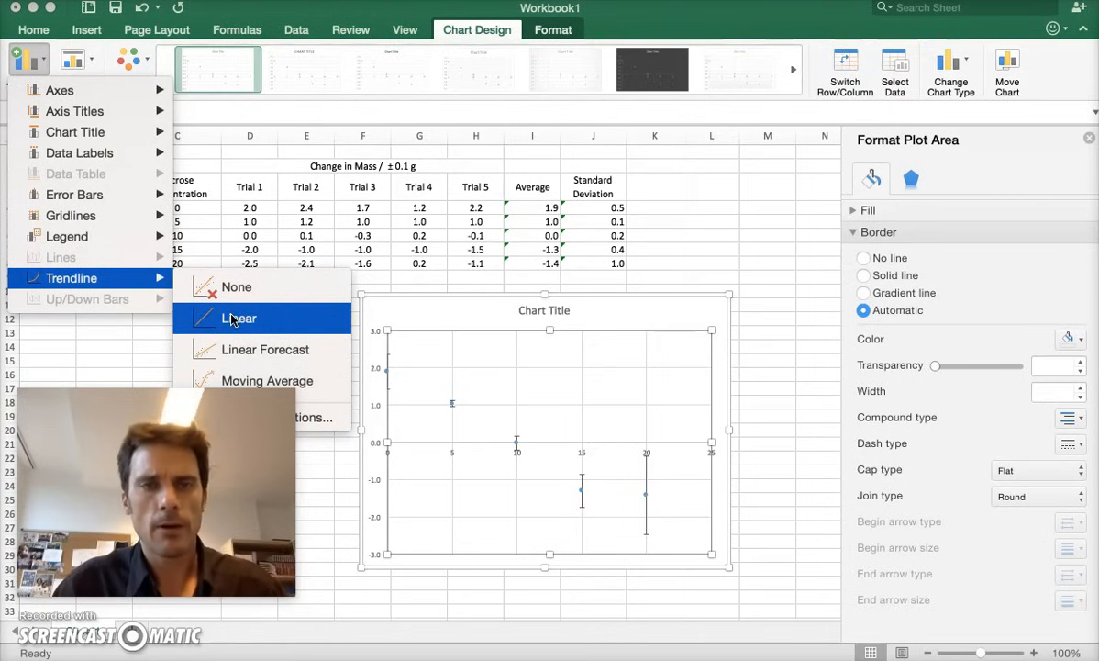
left_click(239, 317)
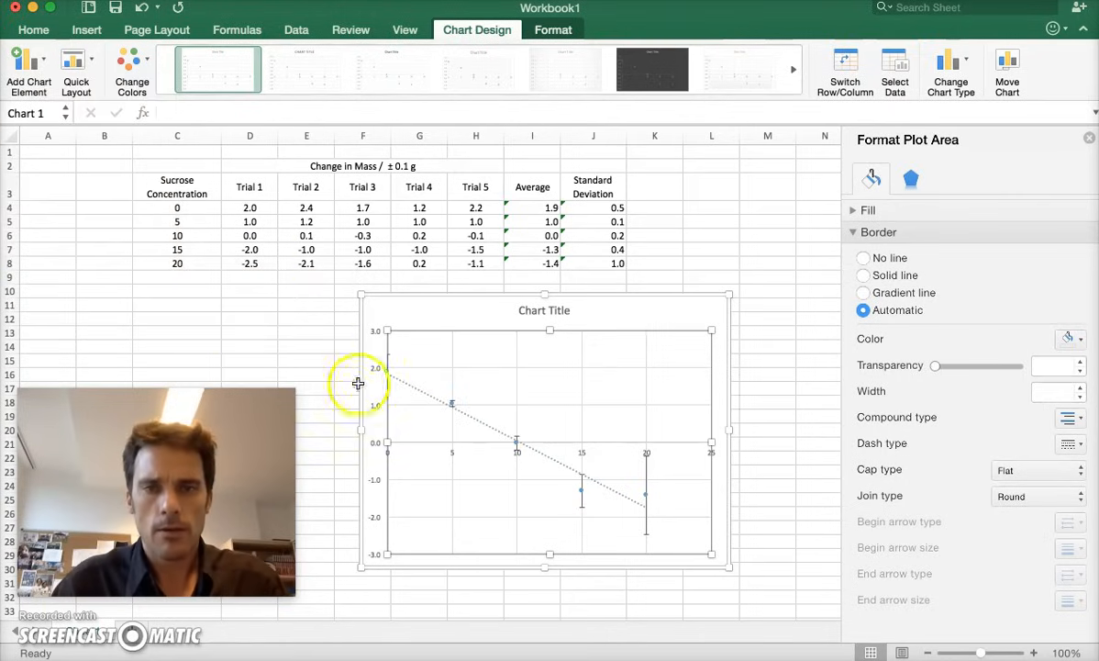
mouse_move(647, 532)
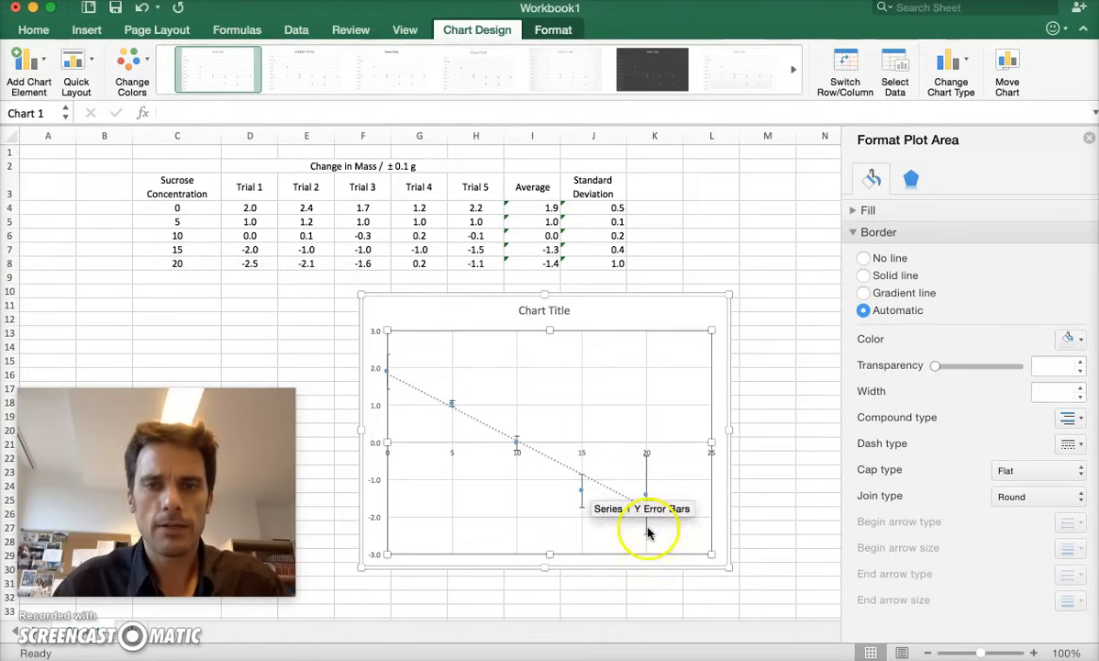
mouse_move(605, 493)
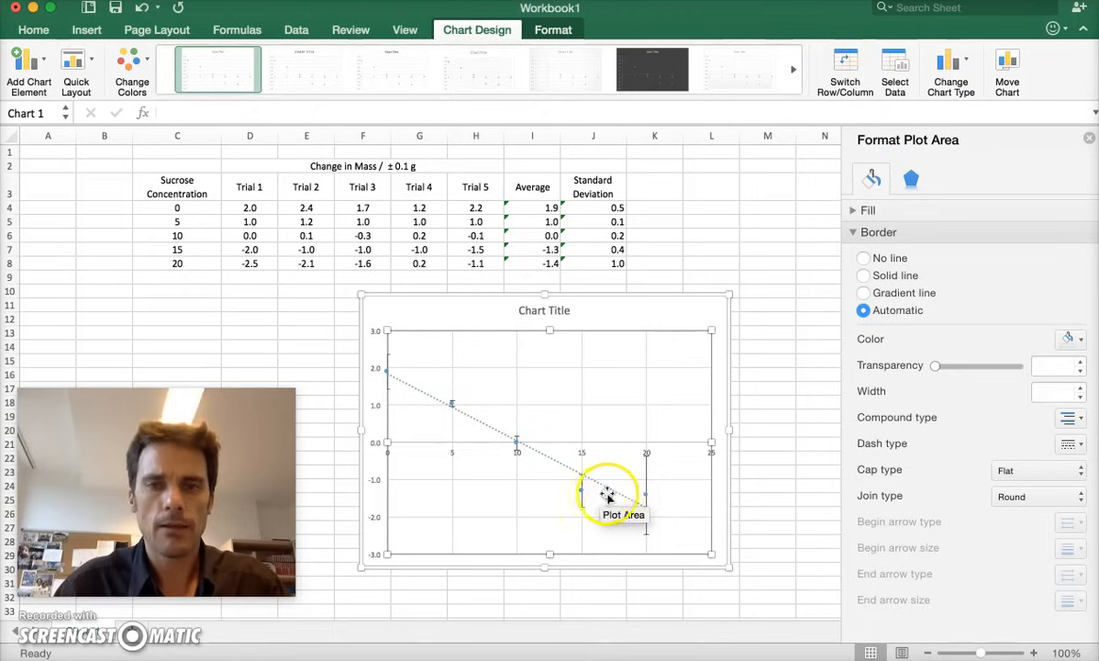
mouse_move(688, 546)
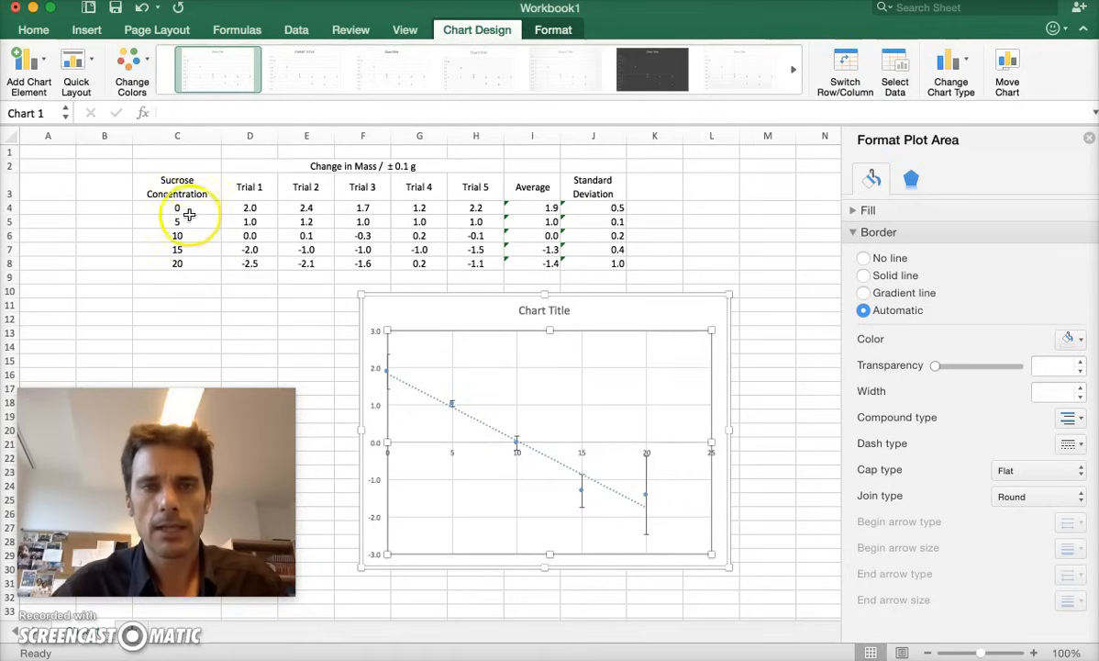
mouse_move(408, 433)
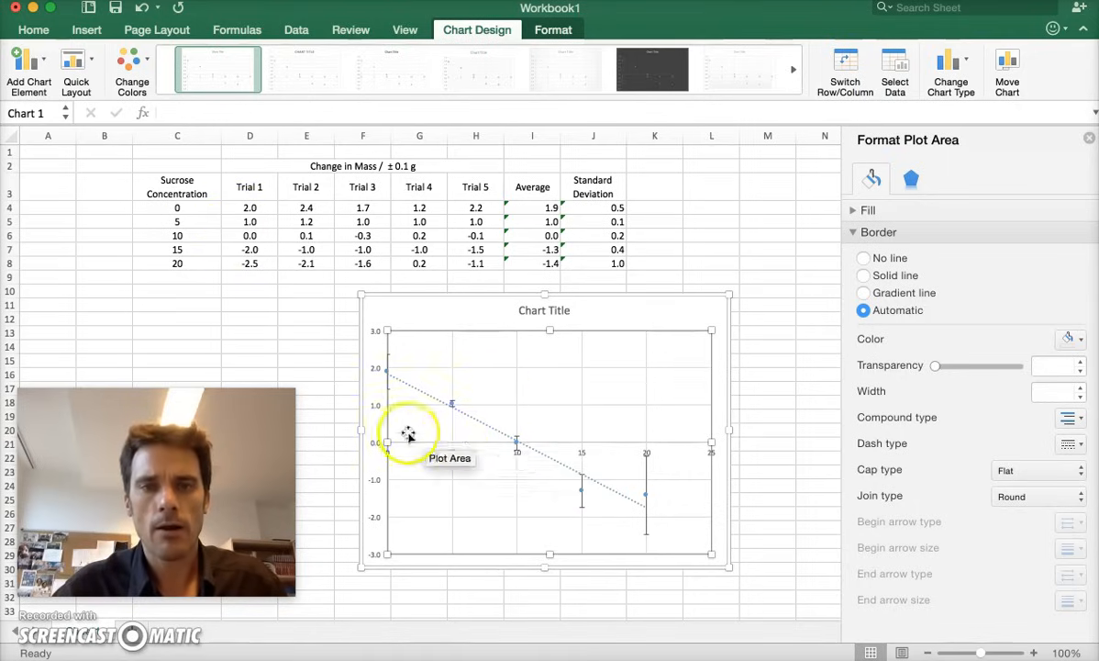
mouse_move(523, 449)
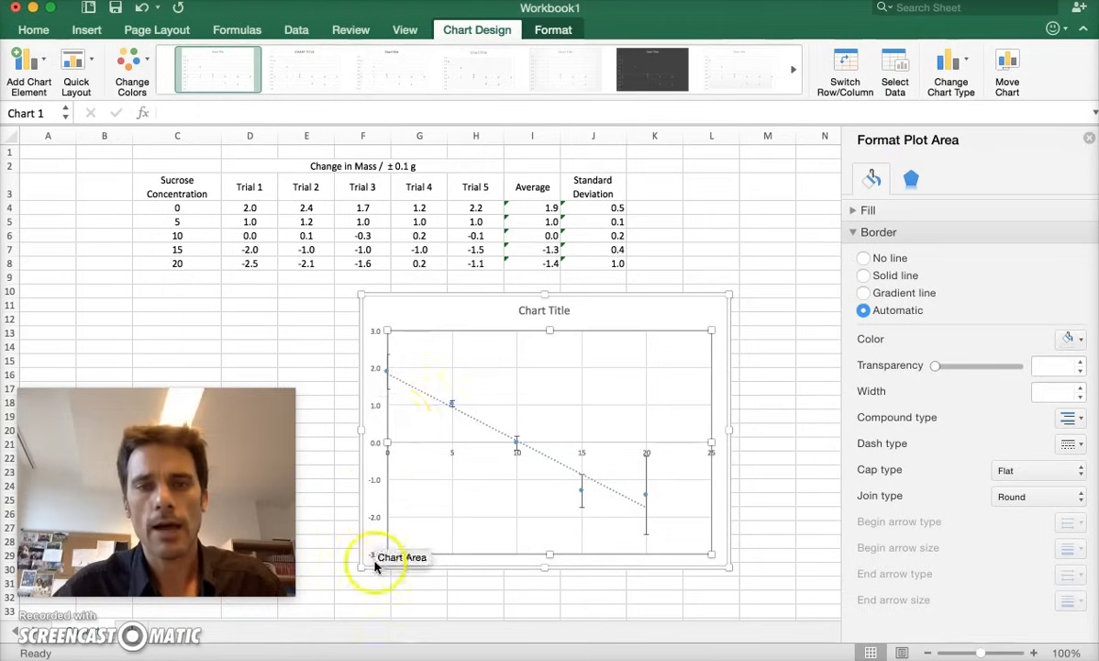
mouse_move(516, 452)
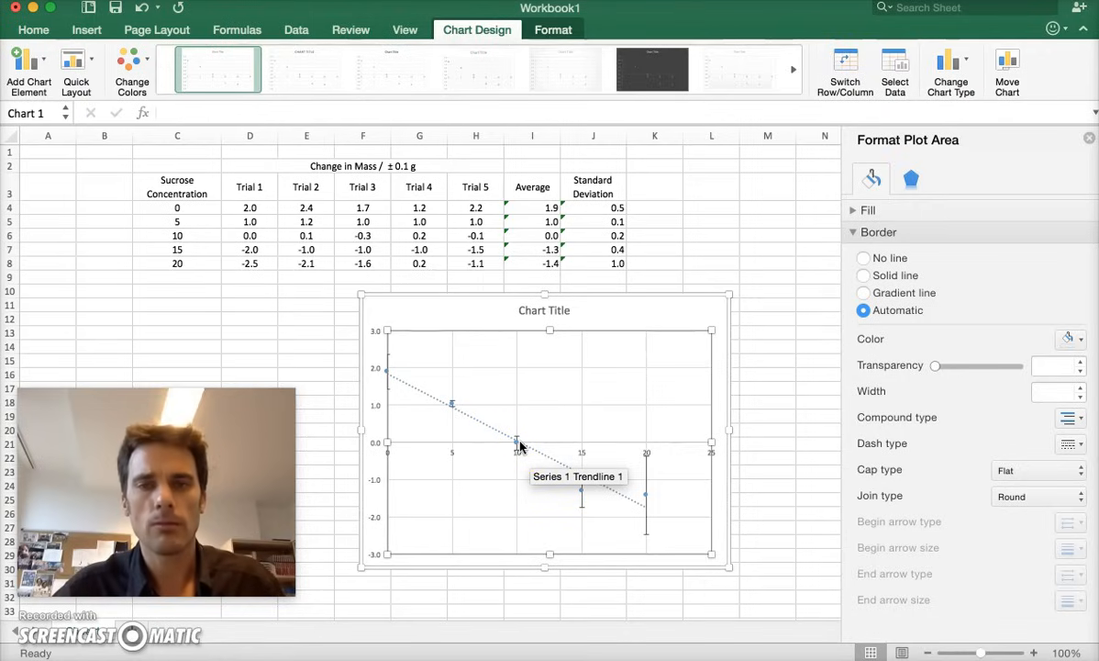
mouse_move(352, 390)
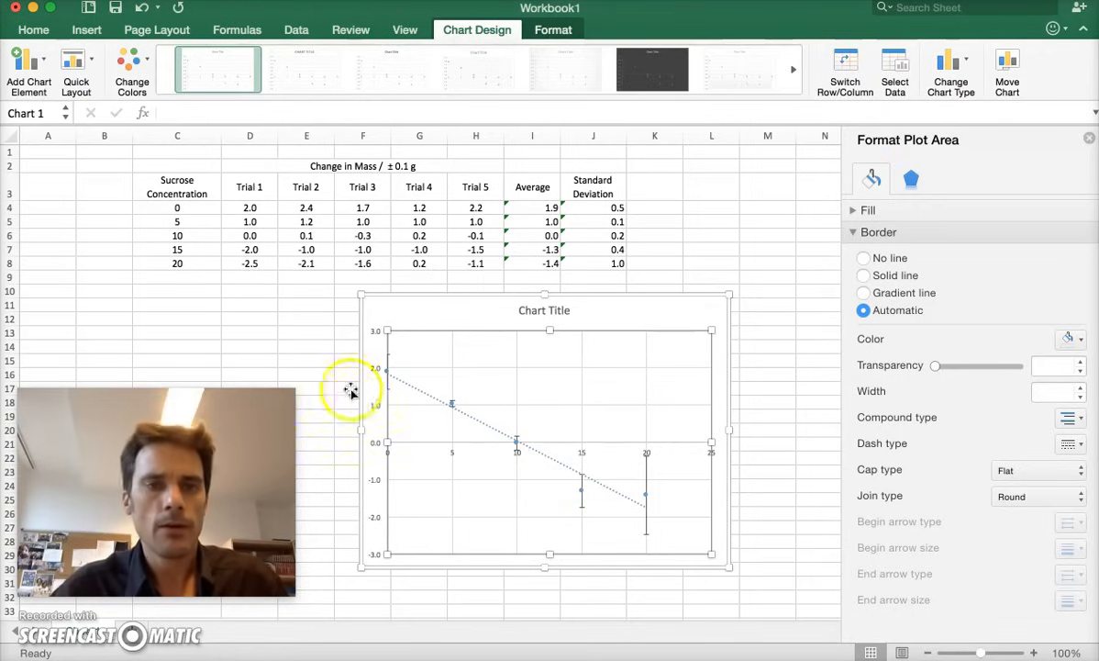